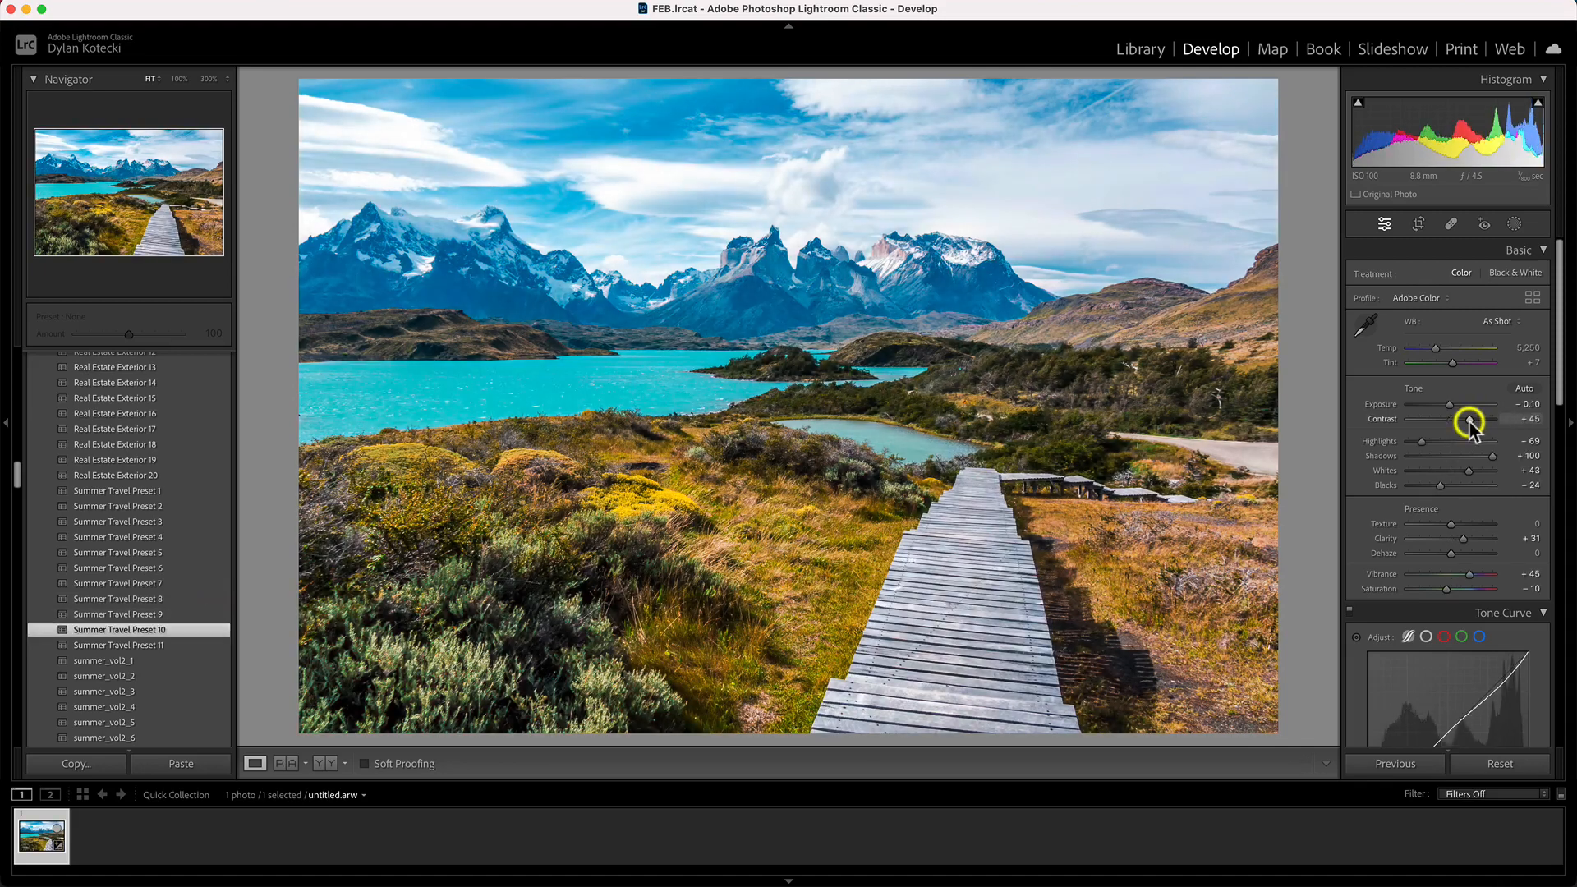
- Raise contrast, apply VintageBorders3, preview Deep Blacks, and compare the enlarged eagle before/after
{"action": "left_click_drag", "start_coordinate": [1489, 470], "coordinate": [1456, 470]}
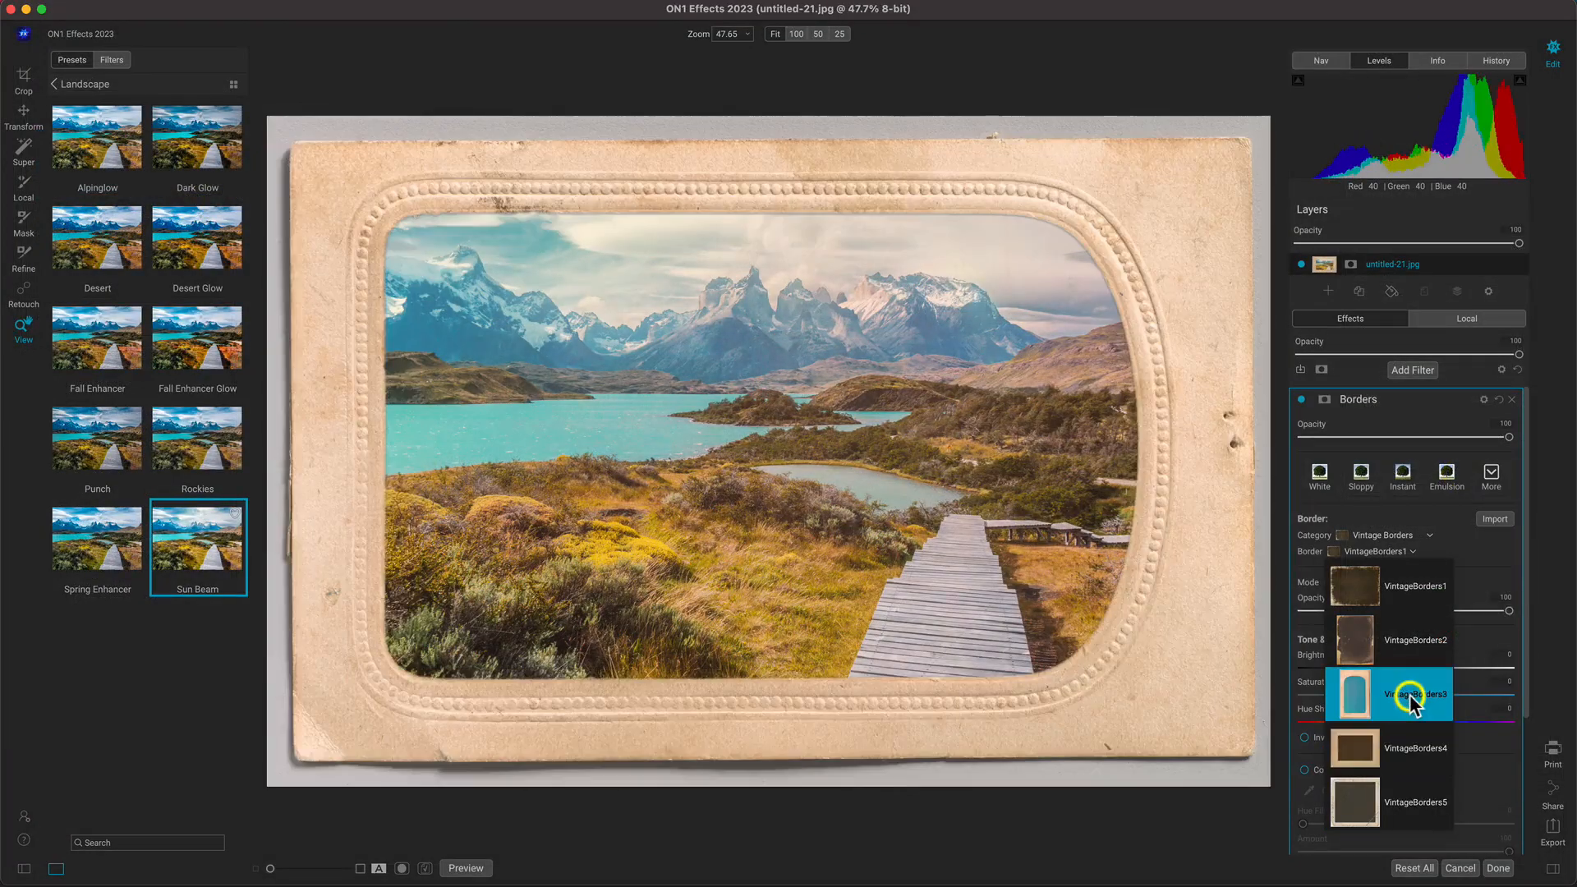
{"action": "left_click", "coordinate": [1416, 641]}
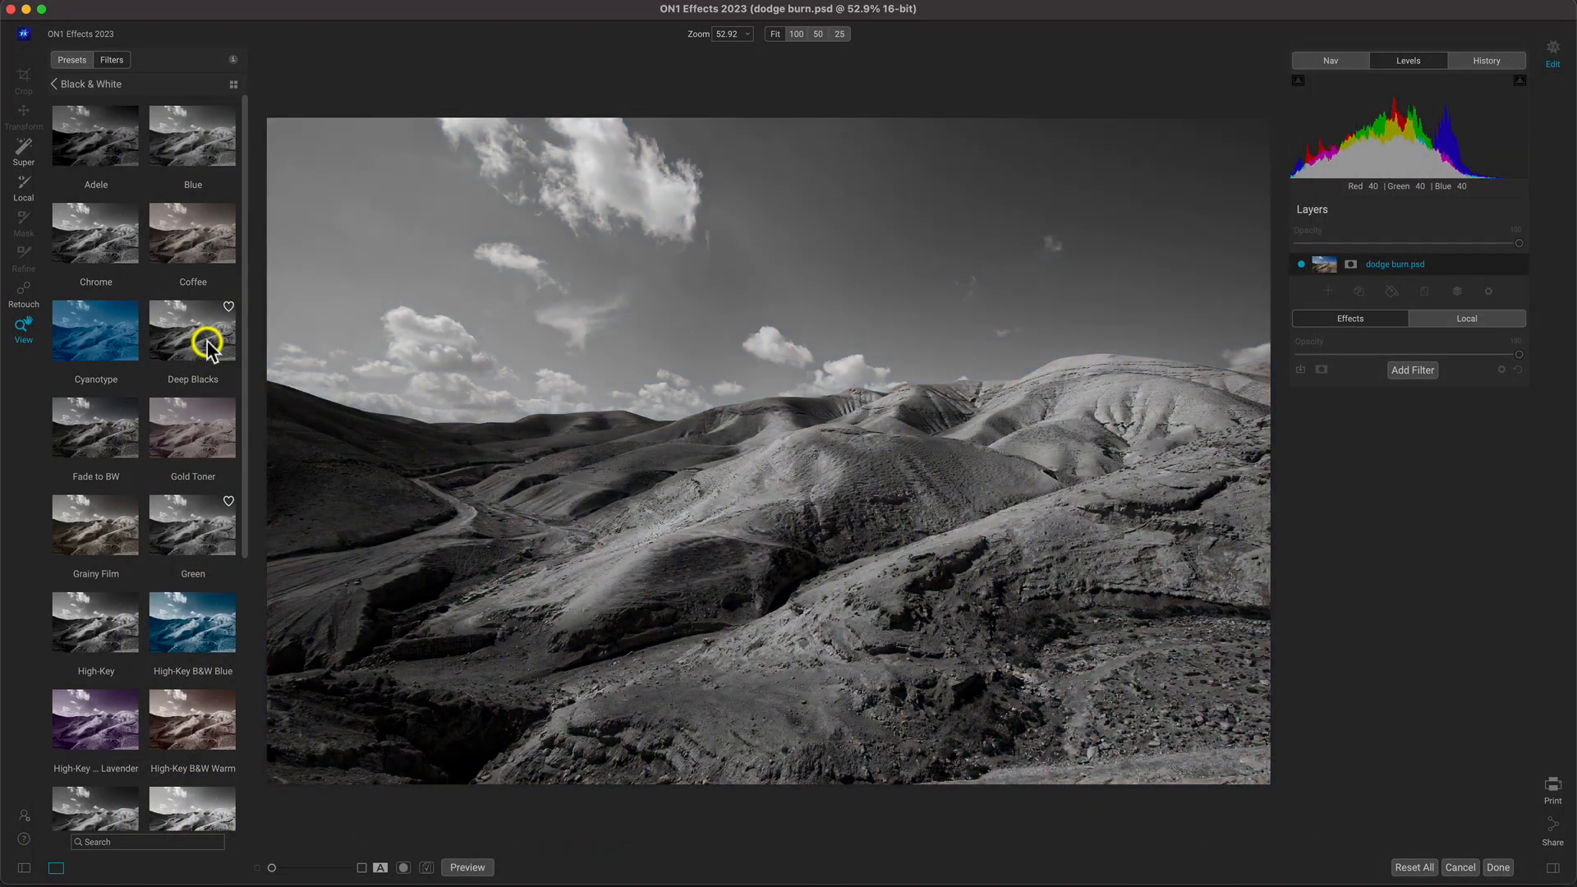
{"action": "left_click", "coordinate": [94, 134]}
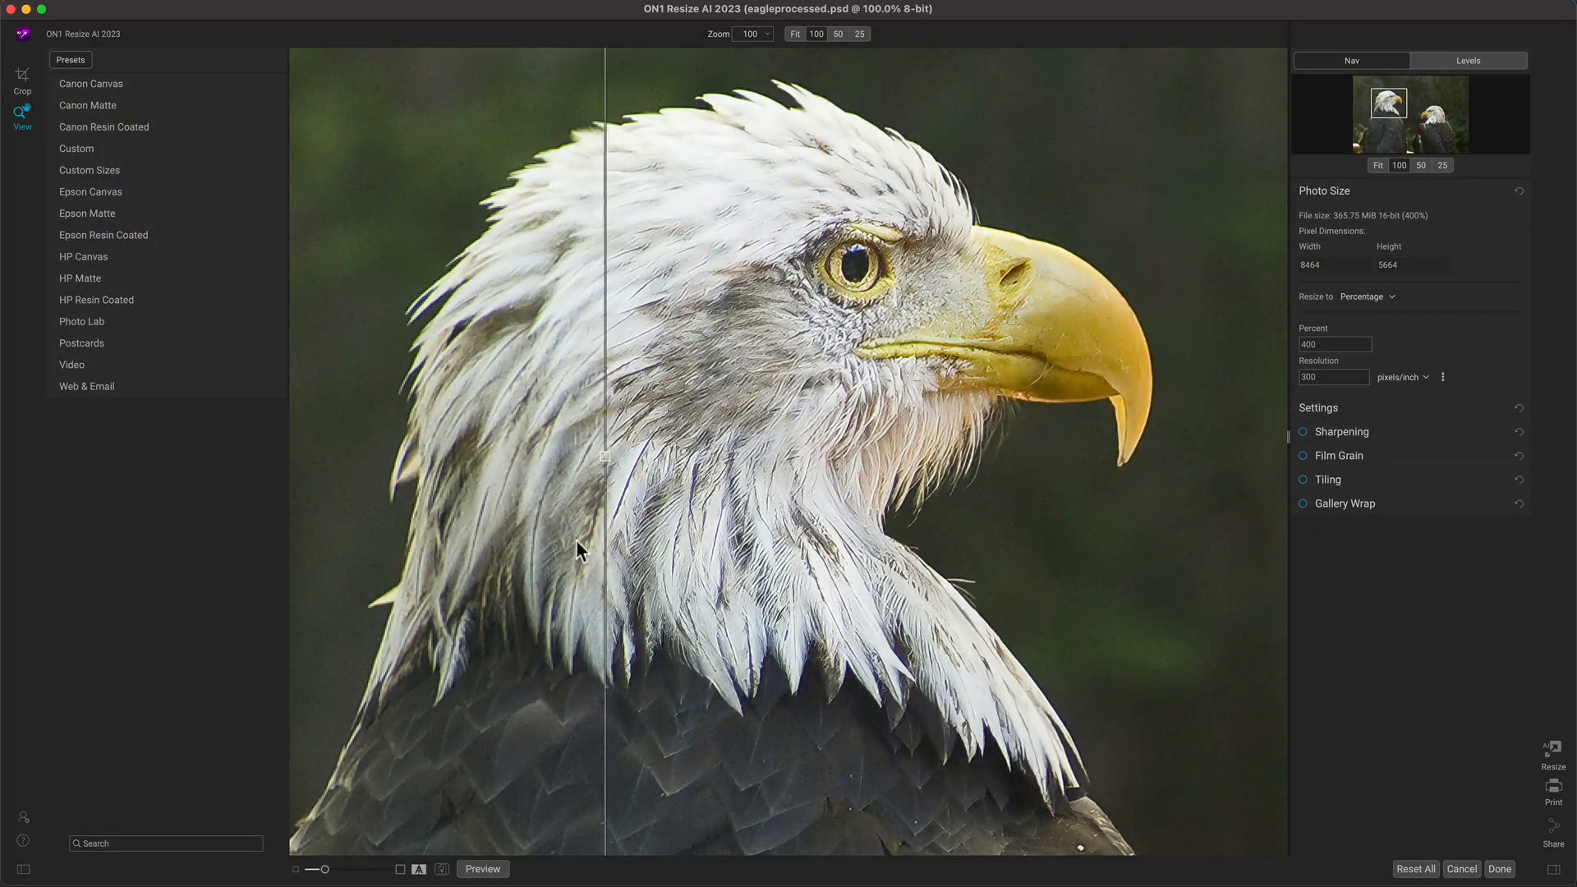
{"action": "left_click_drag", "start_coordinate": [603, 456], "coordinate": [340, 456]}
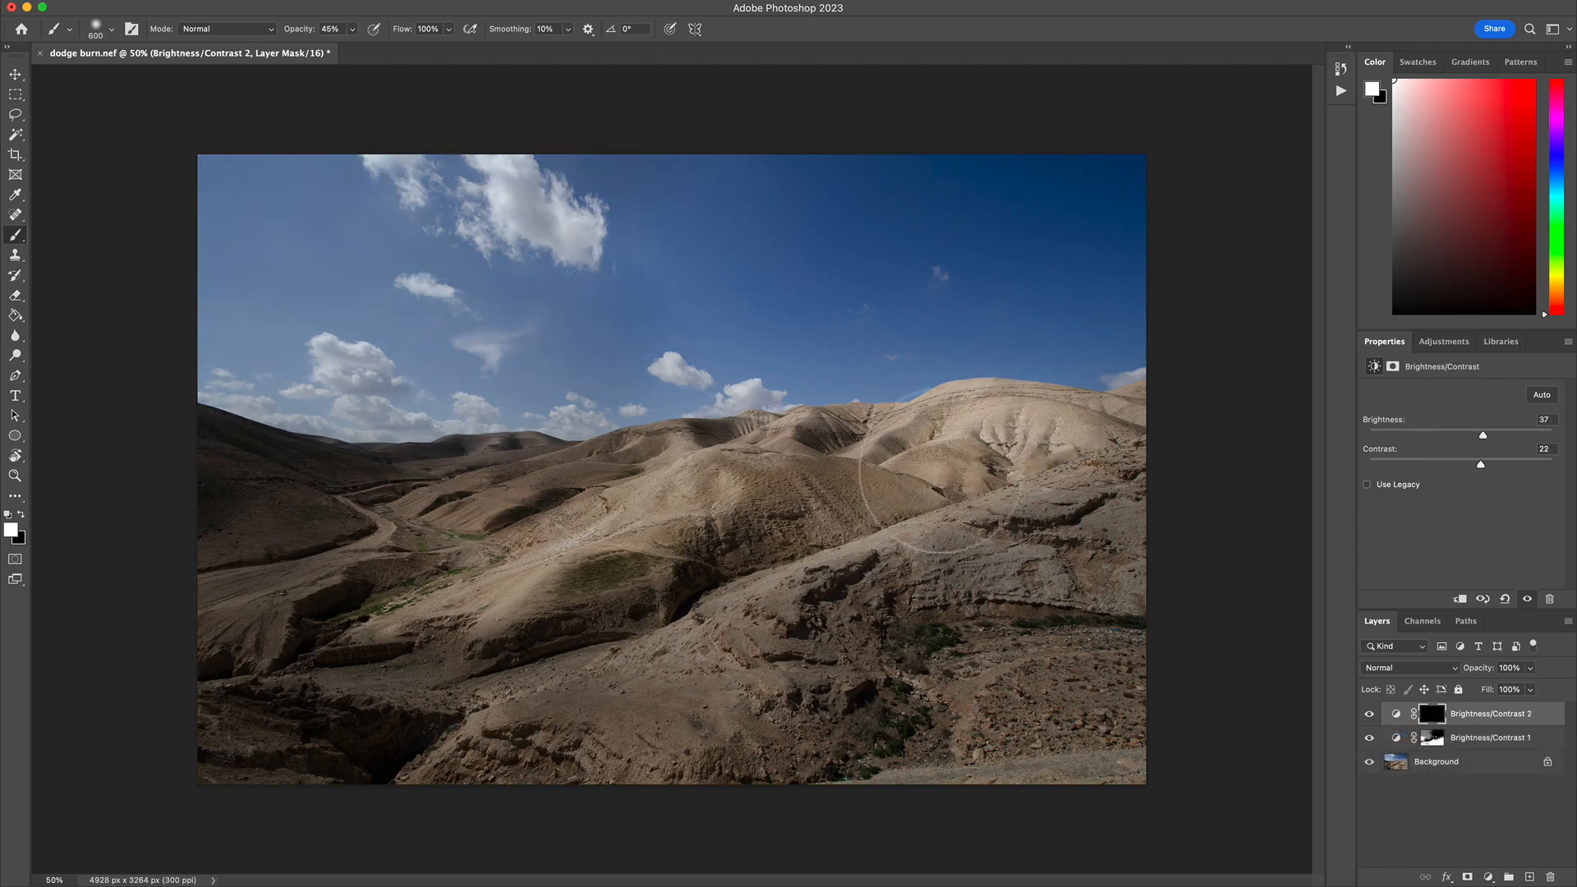
- Paint the Brightness/Contrast 2 mask (Brightness 37, Contrast 22) onto parts of the hills
{"action": "left_click", "coordinate": [1492, 738]}
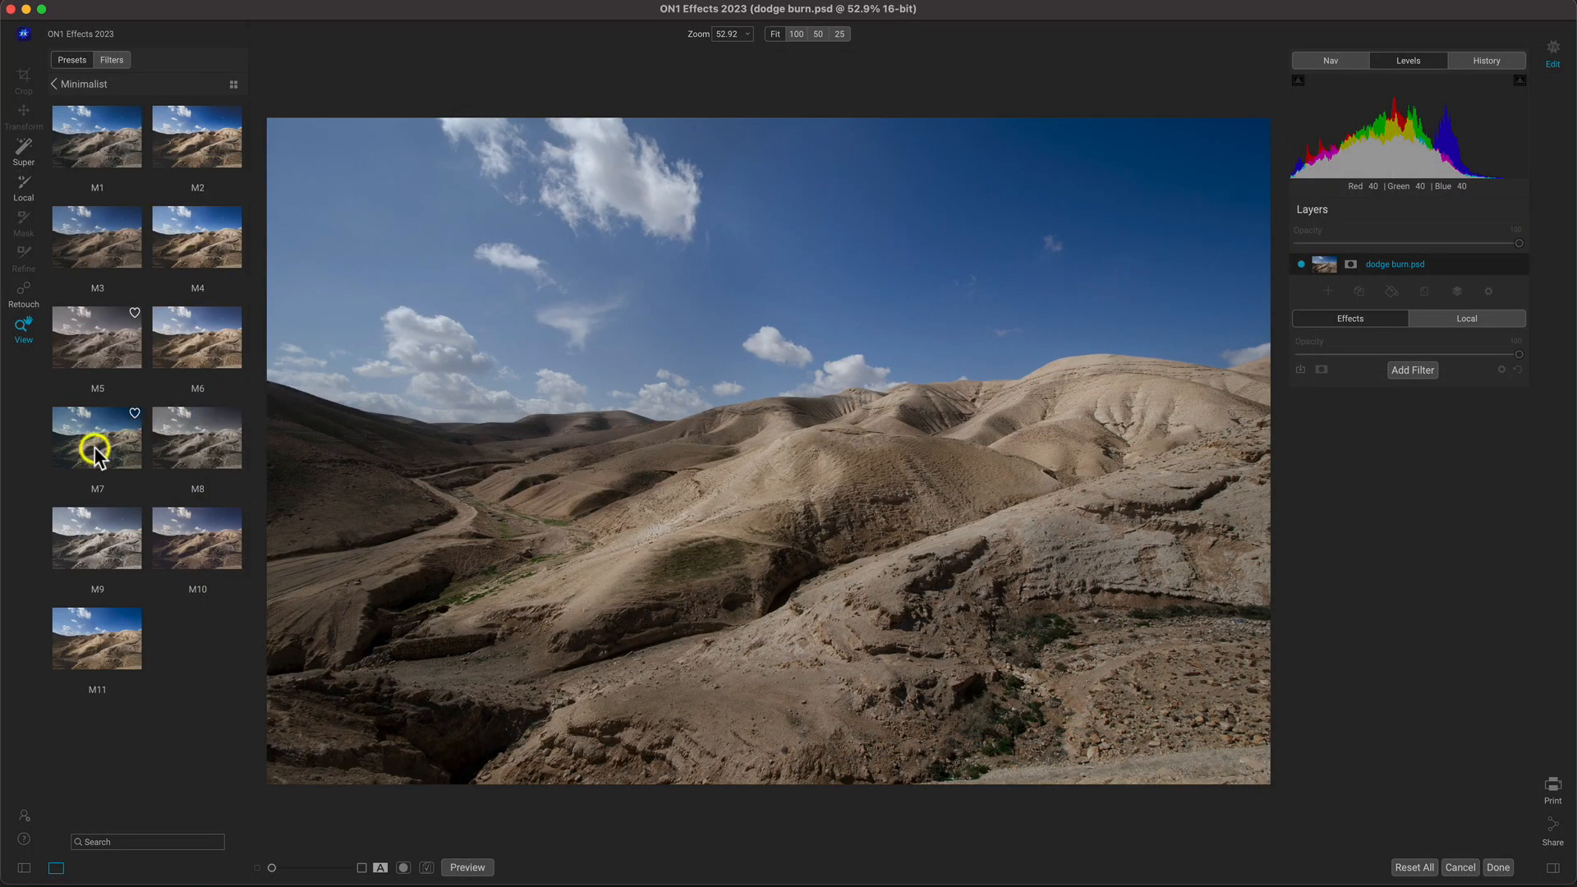
- Preview M7 and Deep Blacks, apply Chrome, and return it as an ON1 Effects smart filter
{"action": "left_click", "coordinate": [197, 135]}
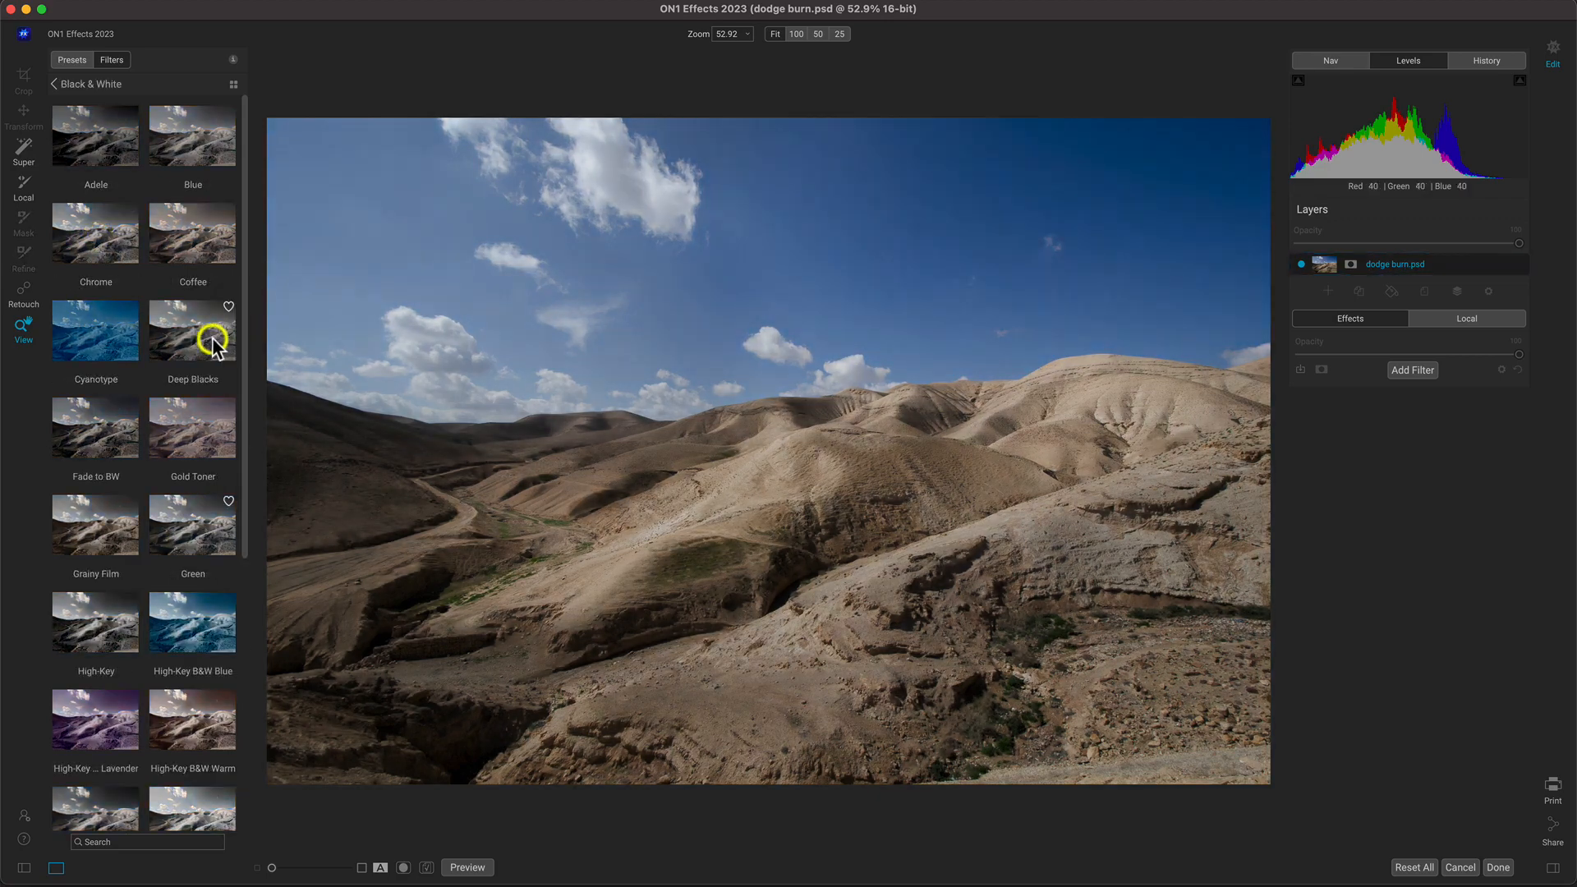
{"action": "left_click", "coordinate": [192, 329]}
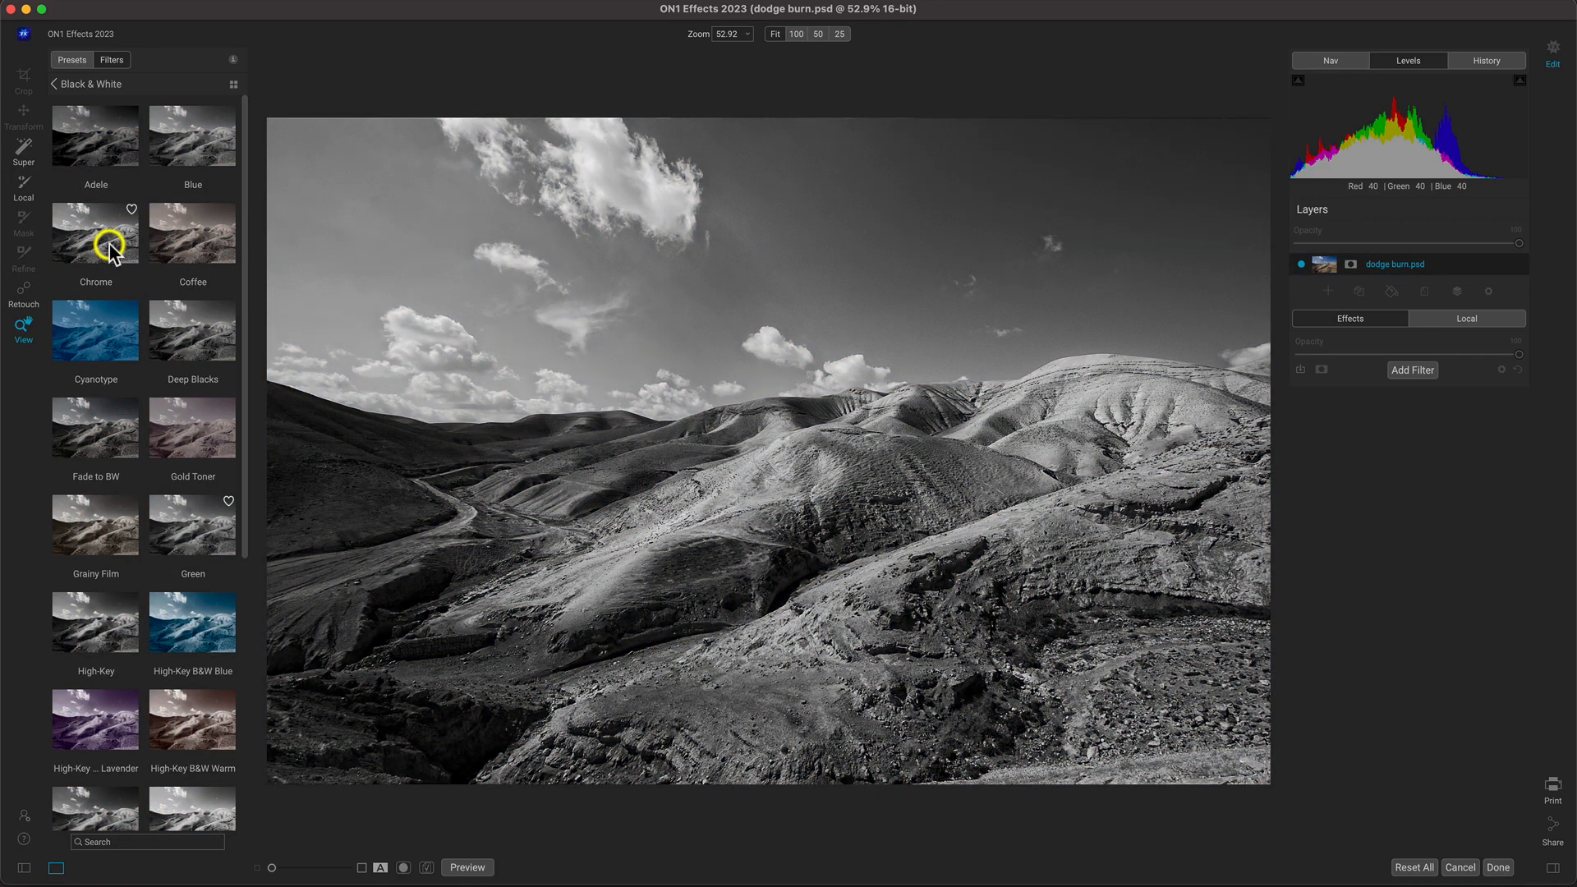
{"action": "left_click", "coordinate": [94, 136]}
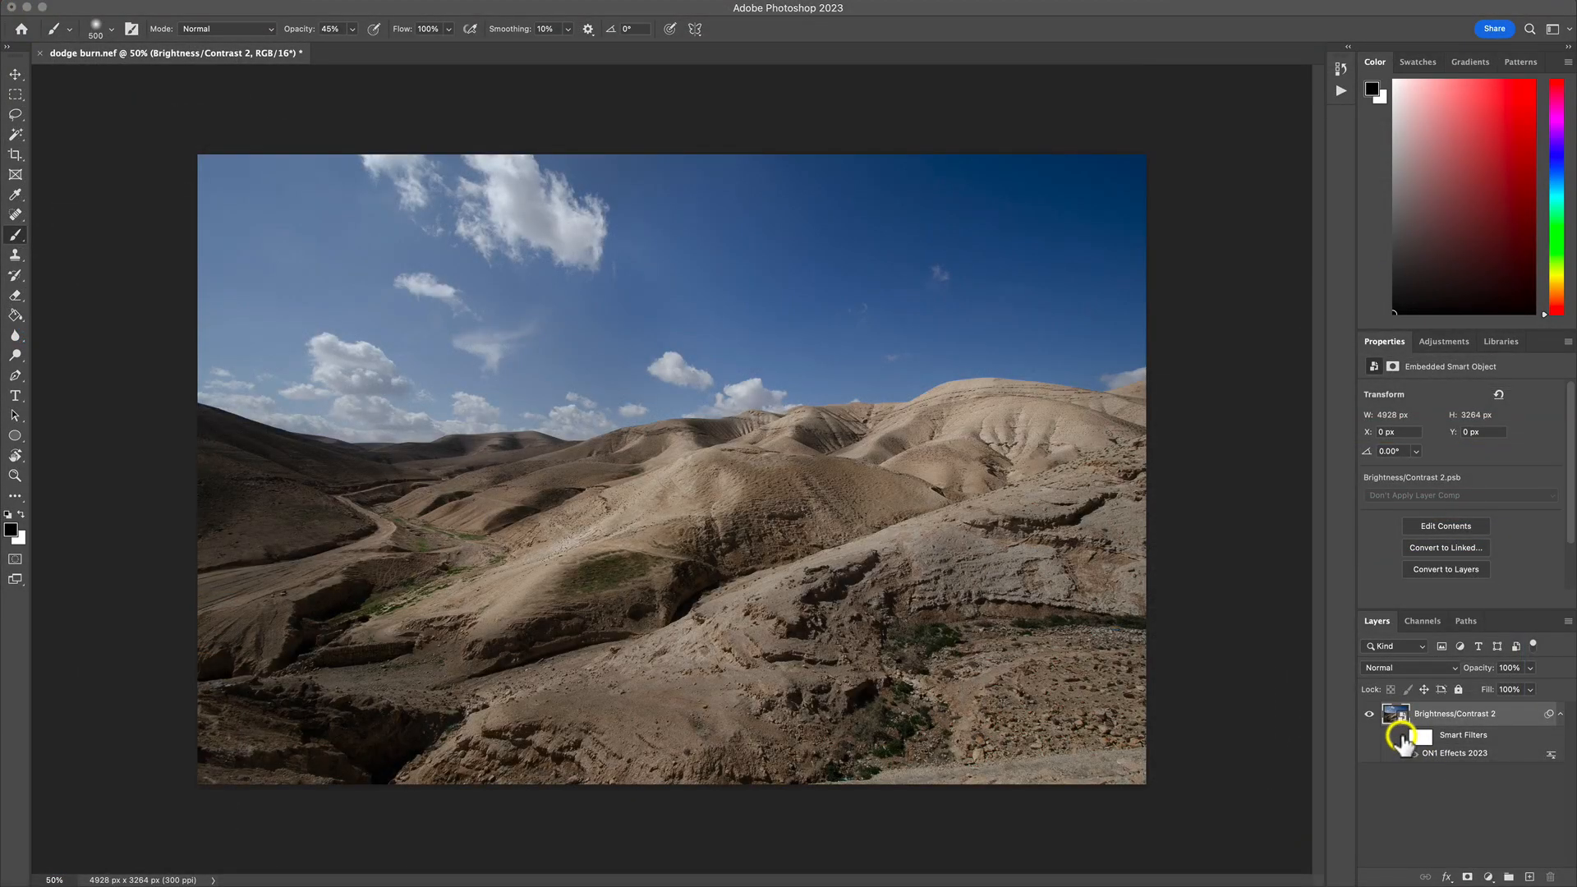
{"action": "left_click", "coordinate": [1402, 736]}
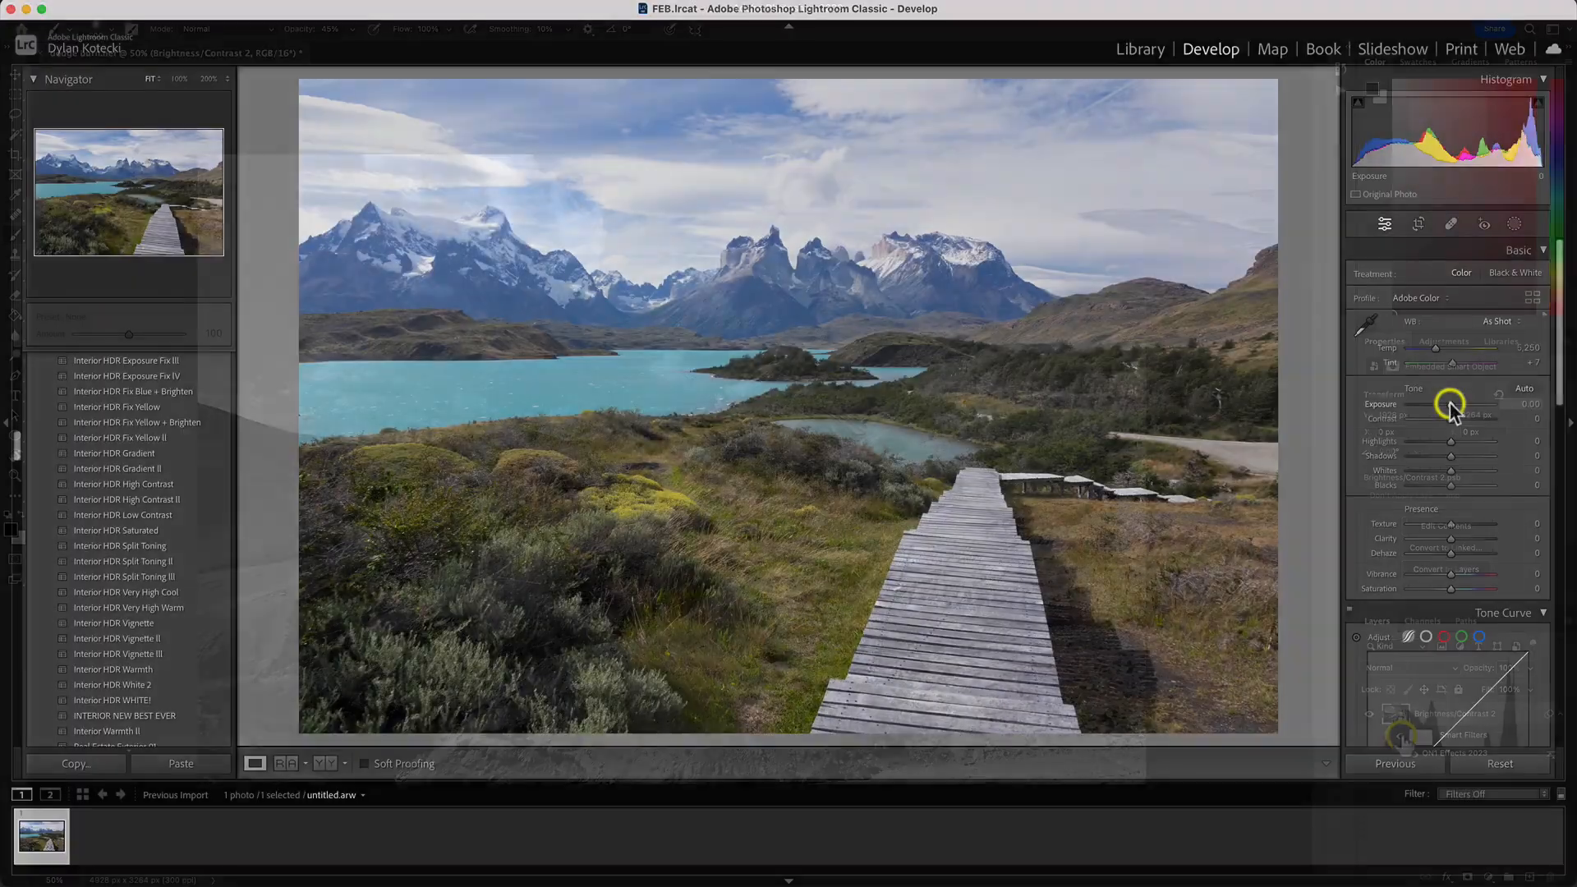
- Adjust exposure, preview the SG2 Sun Glow look, and apply Summer Travel Preset 9
{"action": "left_click_drag", "start_coordinate": [1479, 404], "coordinate": [1448, 403]}
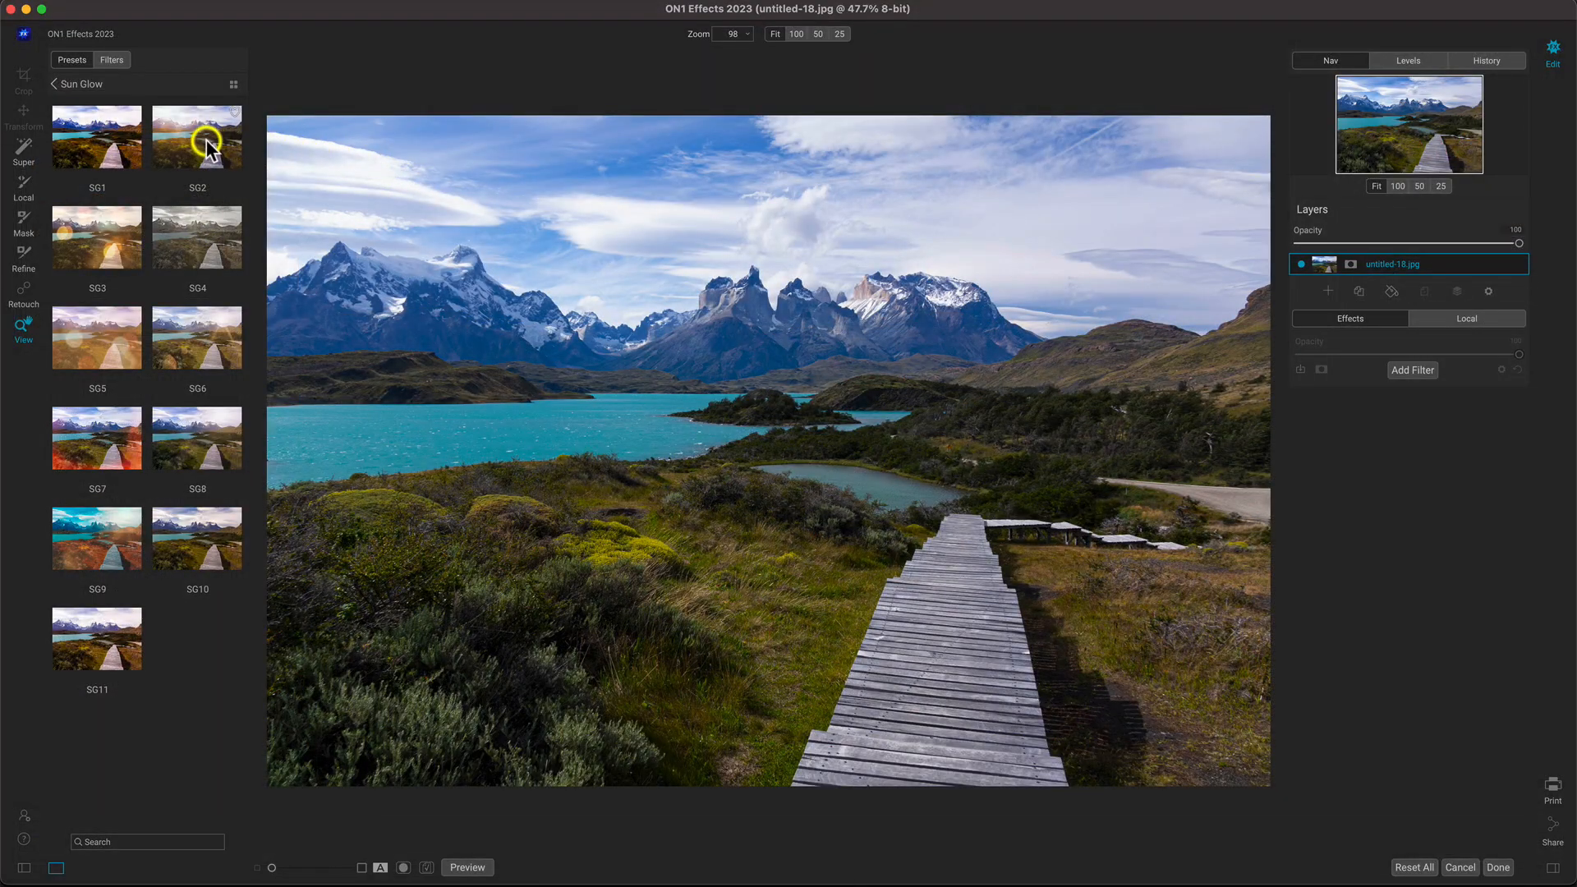
{"action": "left_click", "coordinate": [197, 136]}
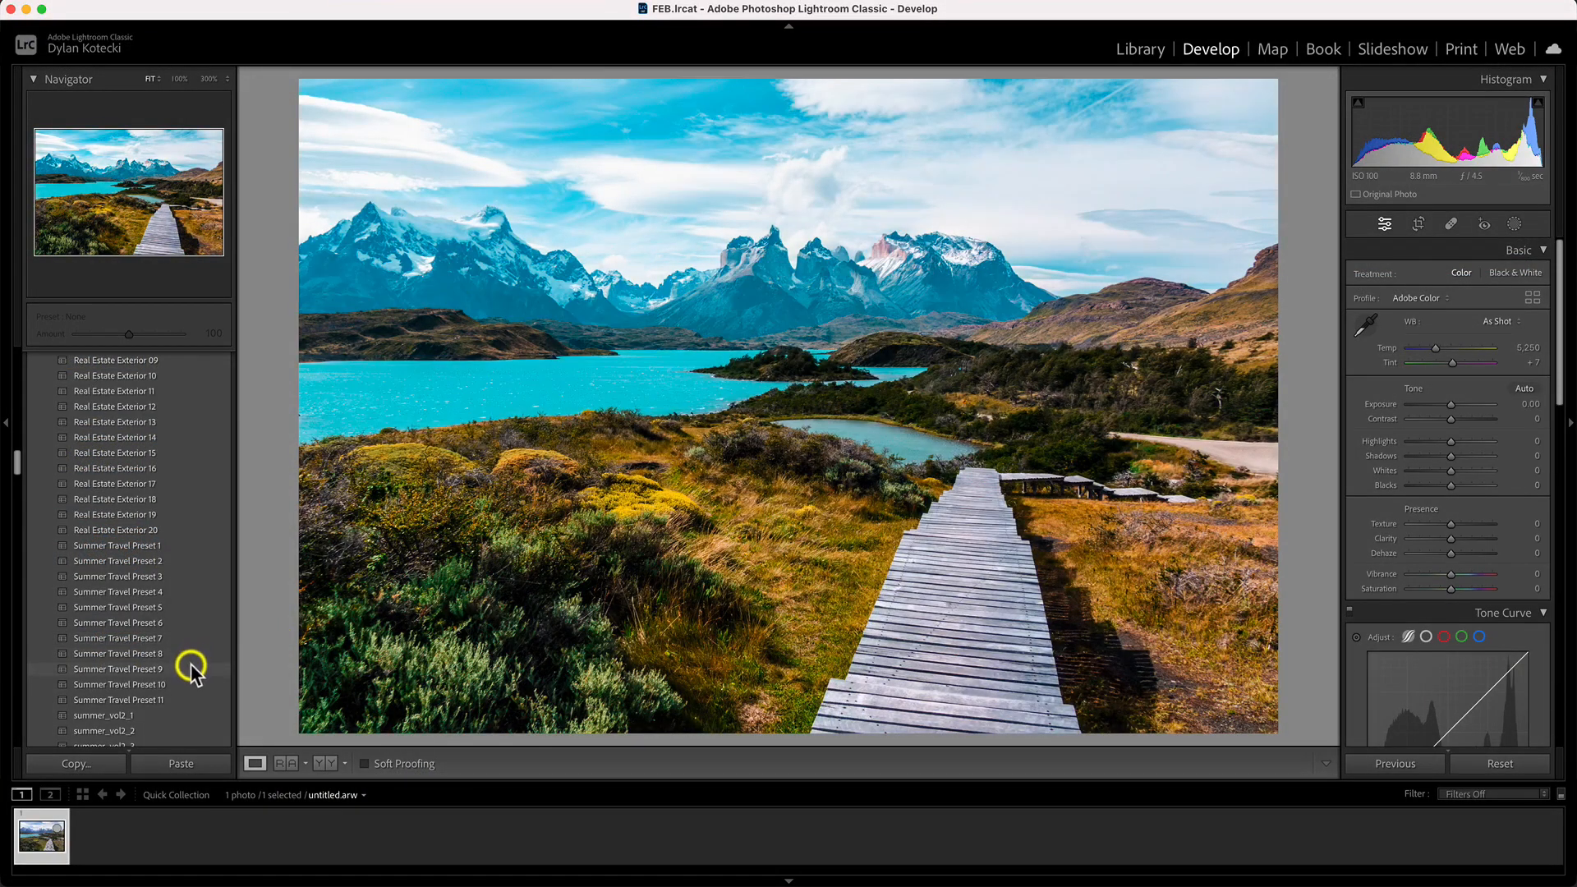
{"action": "left_click", "coordinate": [118, 684]}
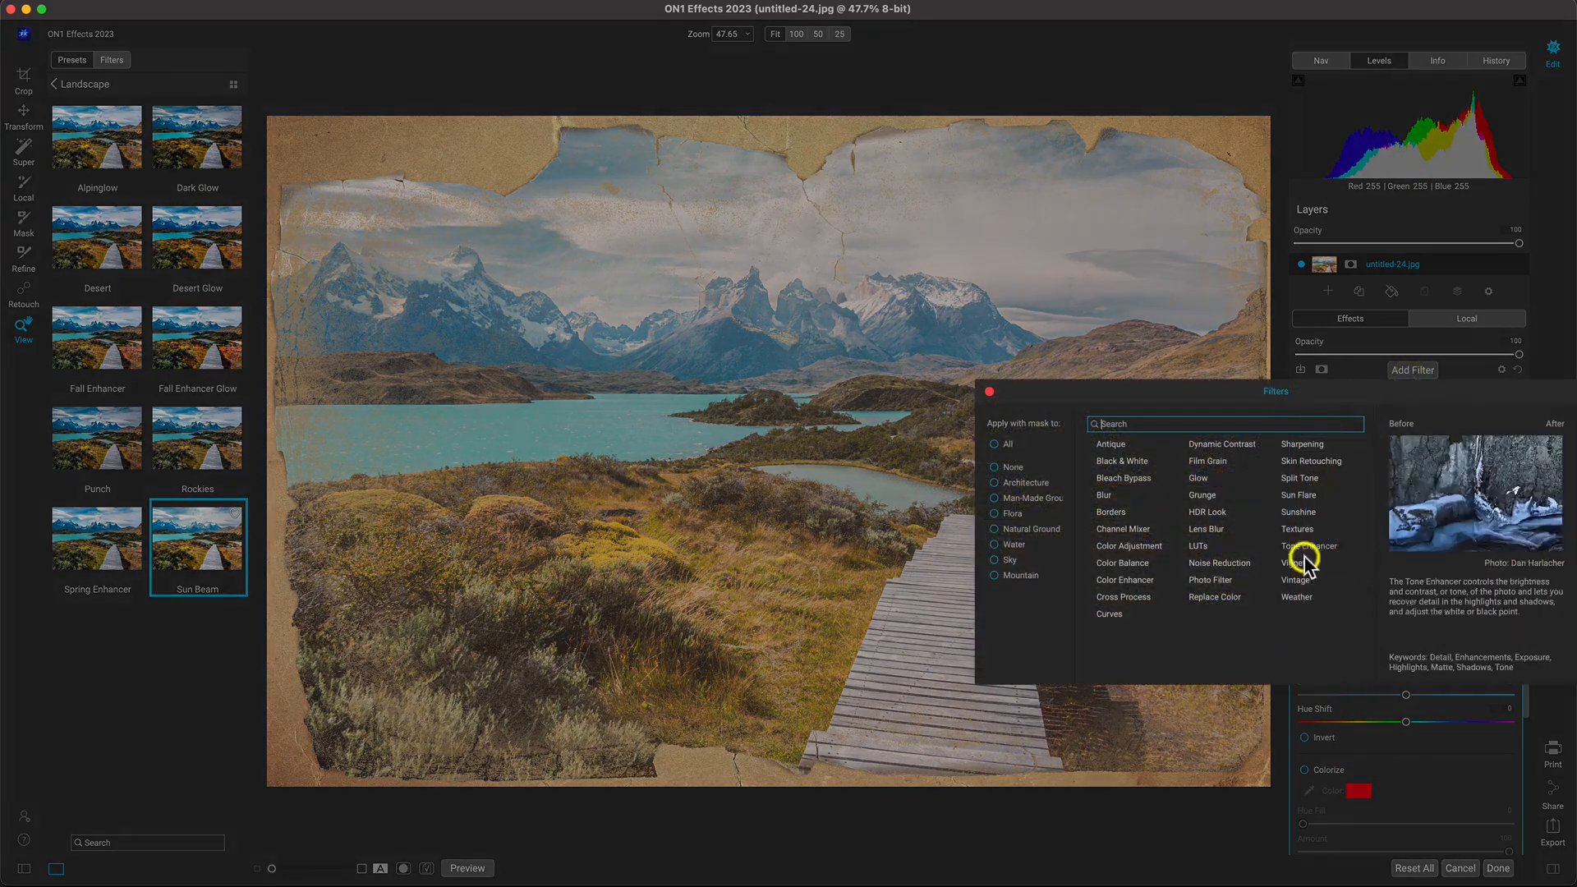
- Add Tone Enhancer and boost the bordered landscape's contrast, then give the hawk Wyoming Preset 8
{"action": "left_click", "coordinate": [1296, 563]}
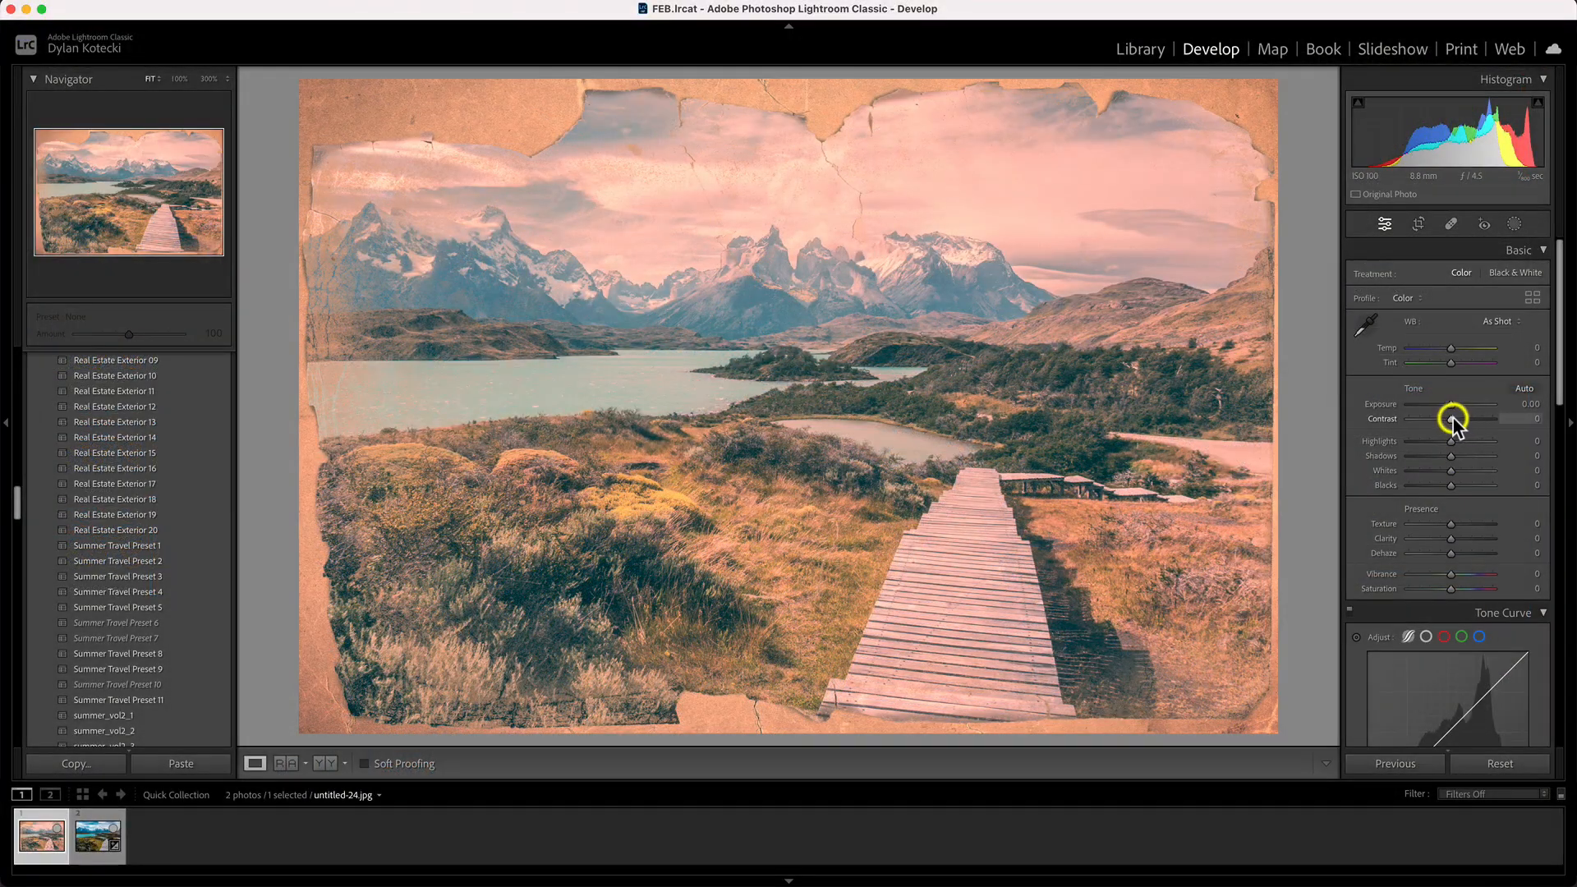
{"action": "left_click_drag", "start_coordinate": [1459, 418], "coordinate": [1478, 418]}
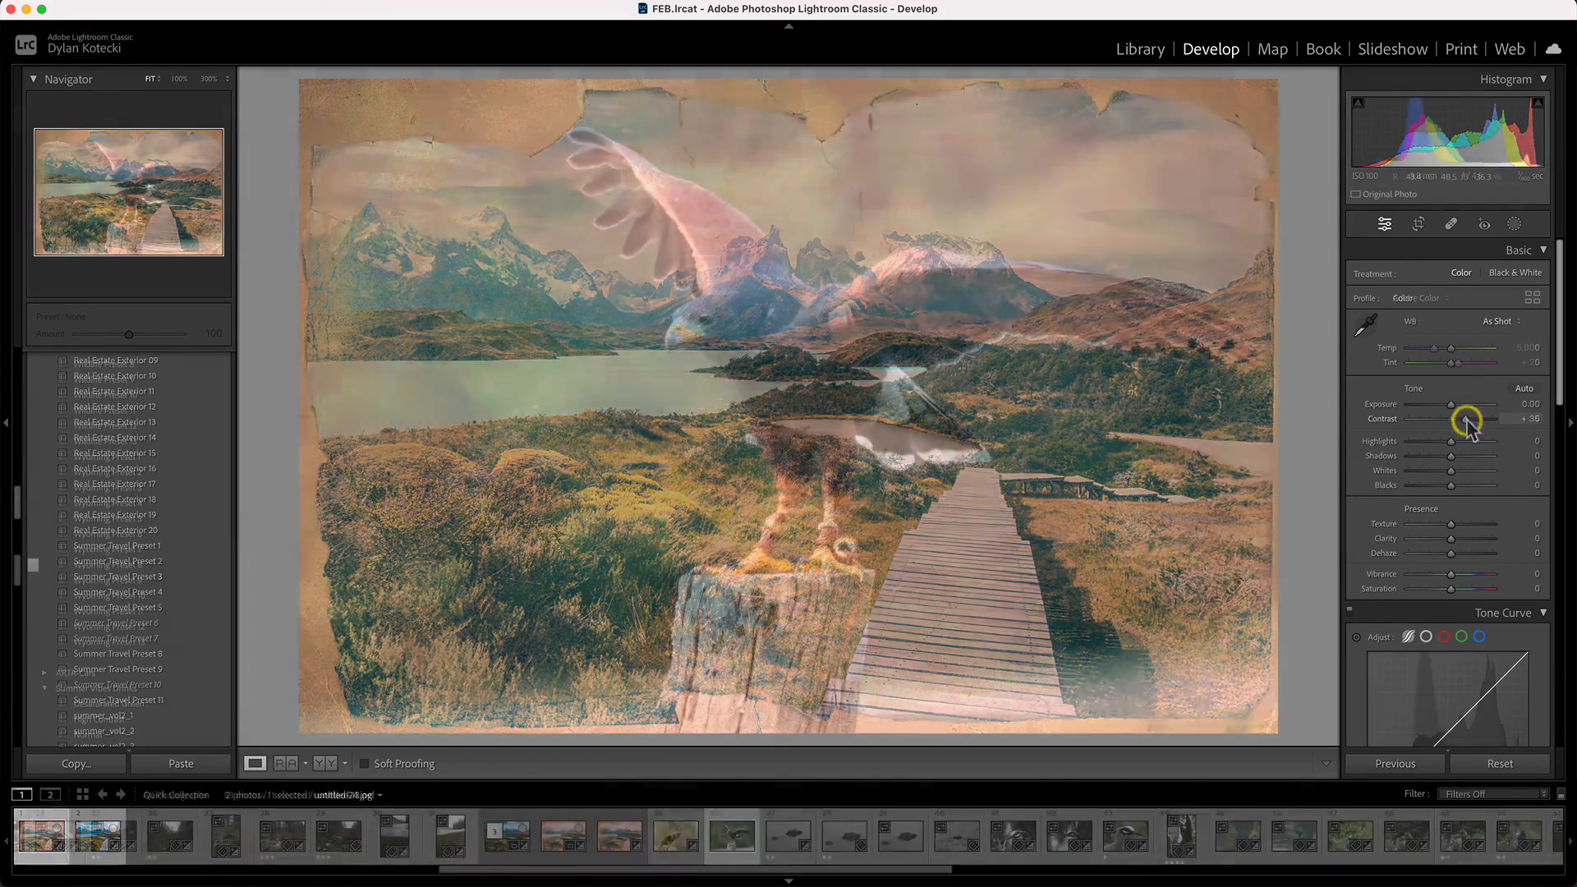
{"action": "left_click", "coordinate": [731, 833]}
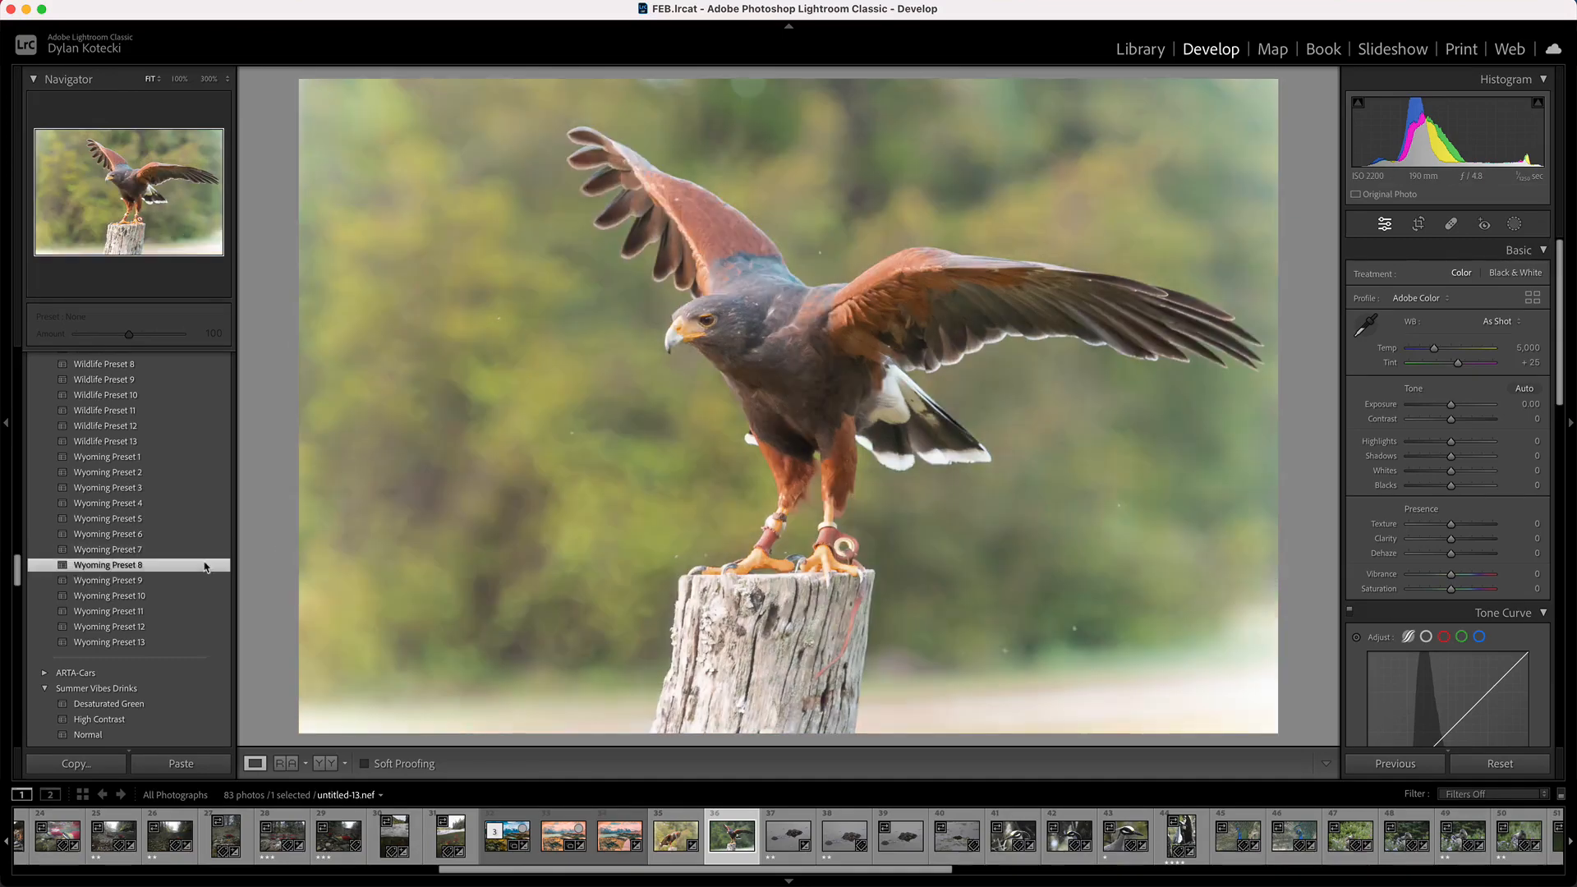
{"action": "left_click", "coordinate": [108, 564]}
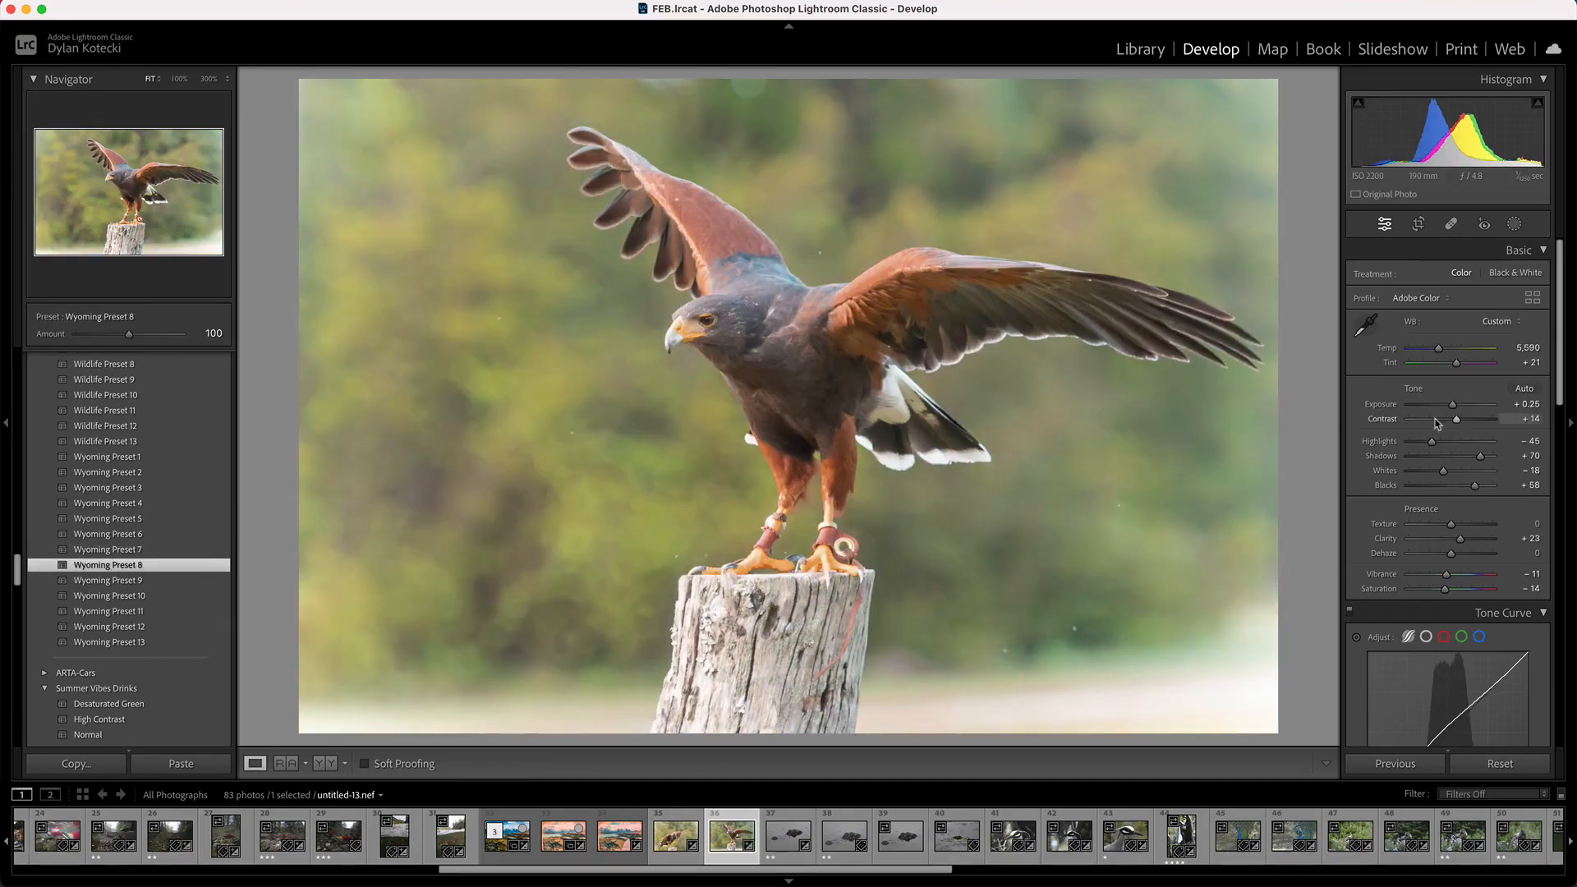
{"action": "left_click_drag", "start_coordinate": [1440, 418], "coordinate": [1476, 418]}
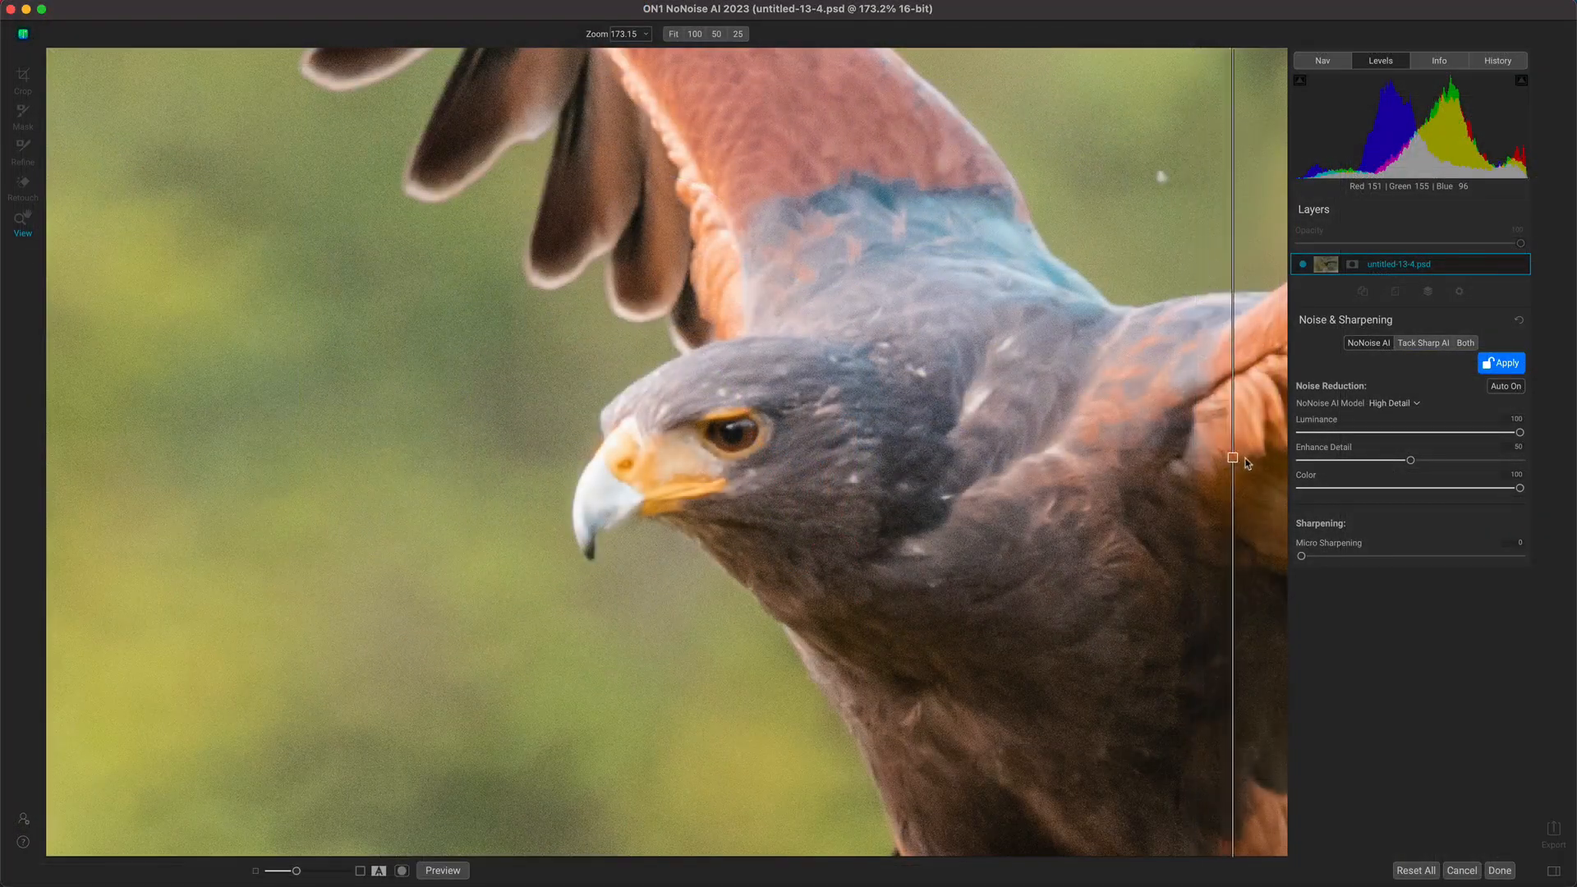
{"action": "left_click_drag", "start_coordinate": [1232, 461], "coordinate": [622, 461]}
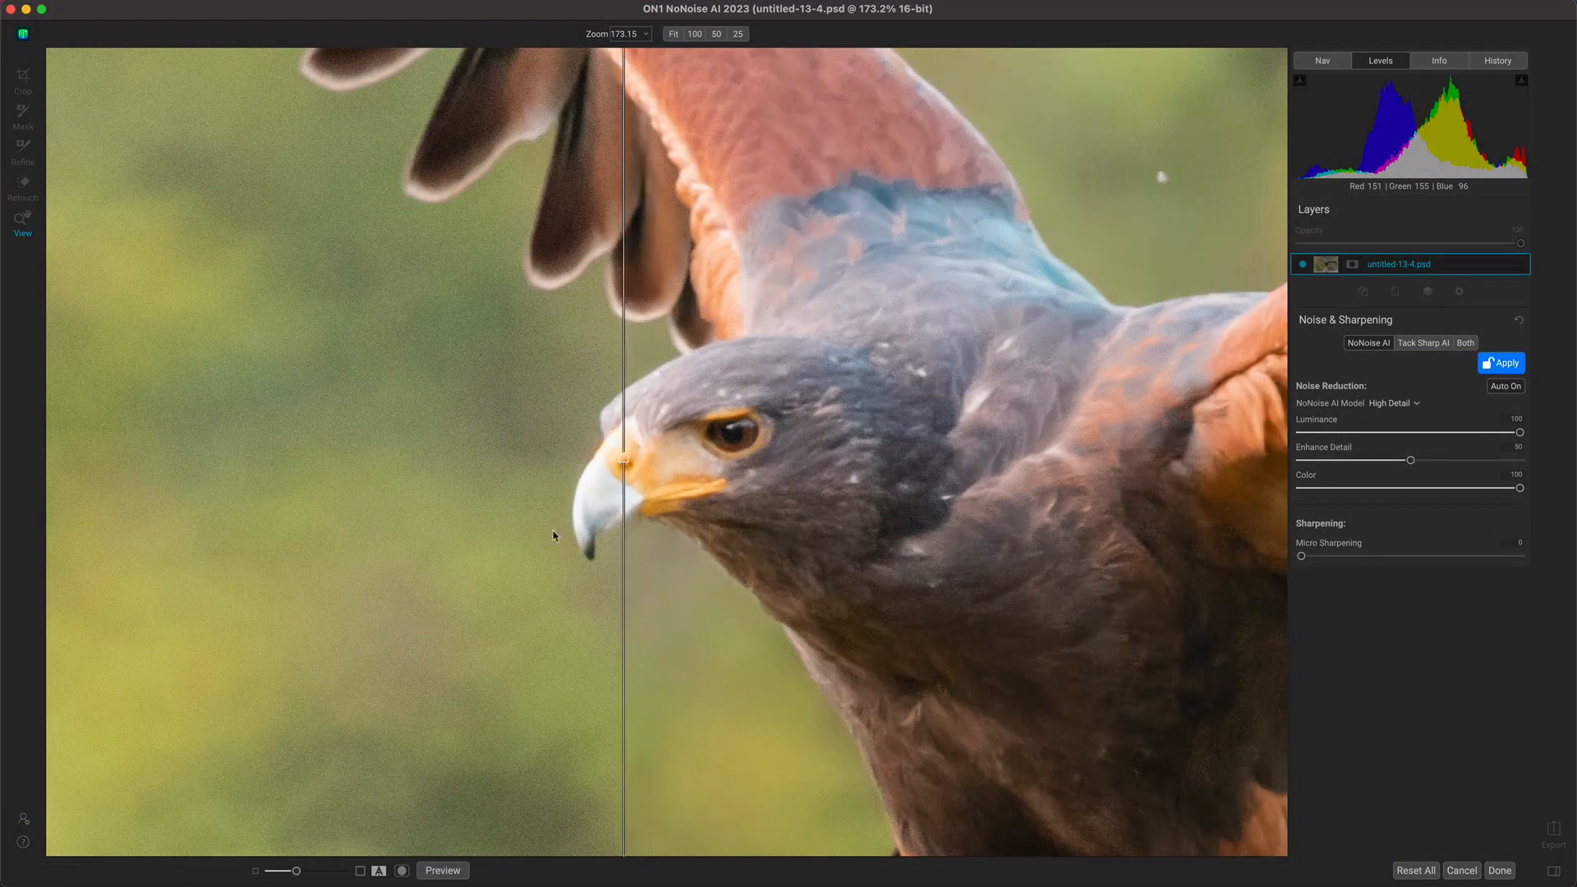
{"action": "left_click_drag", "start_coordinate": [624, 458], "coordinate": [371, 459]}
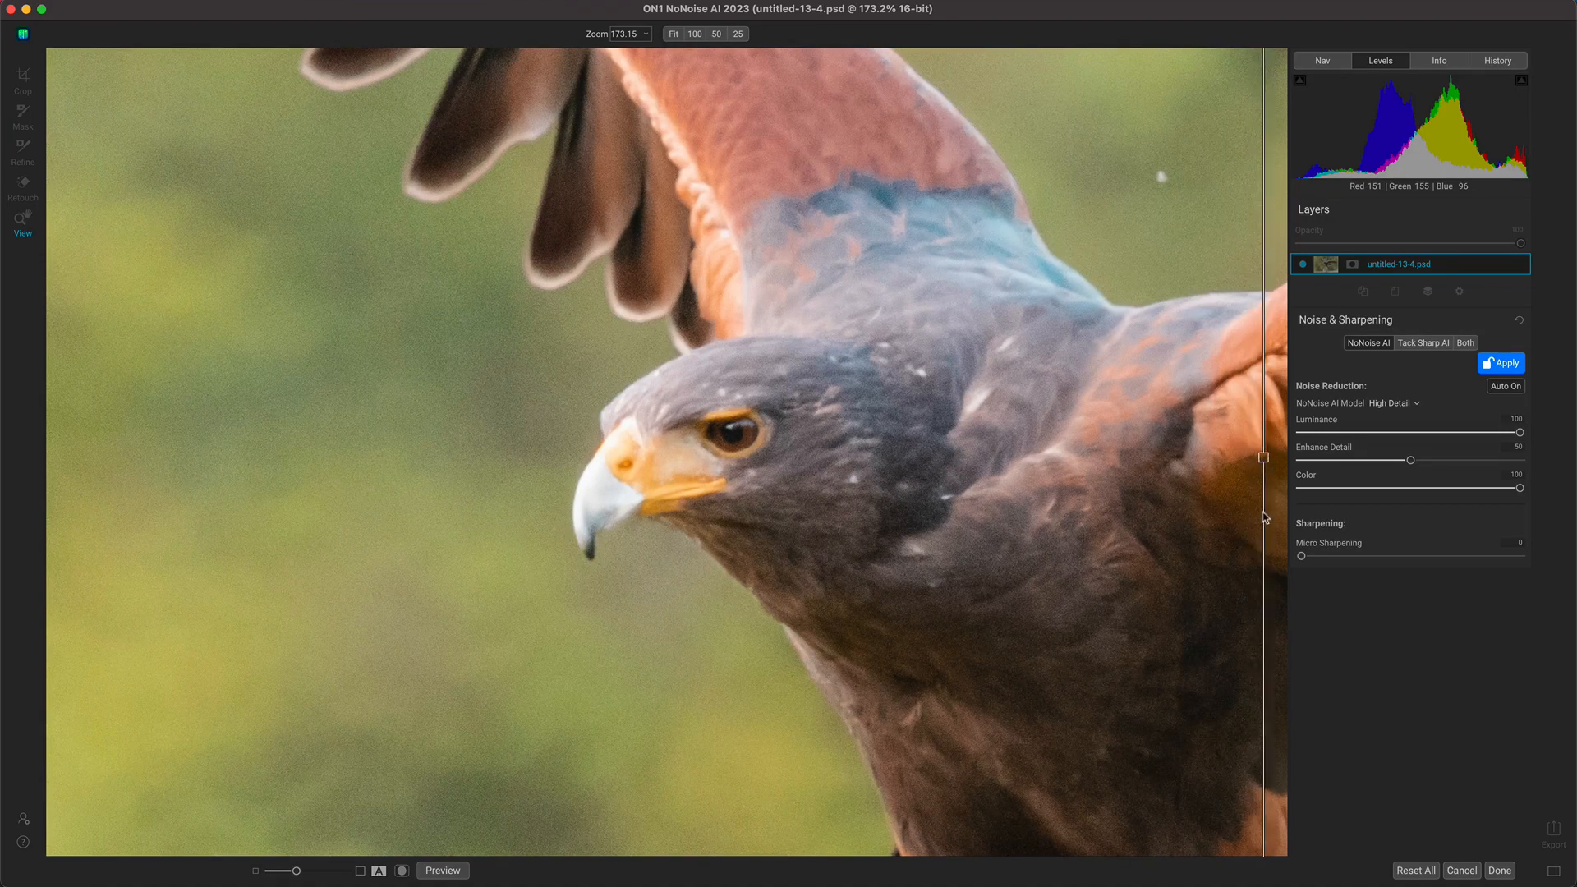
{"action": "left_click_drag", "start_coordinate": [1263, 458], "coordinate": [156, 457]}
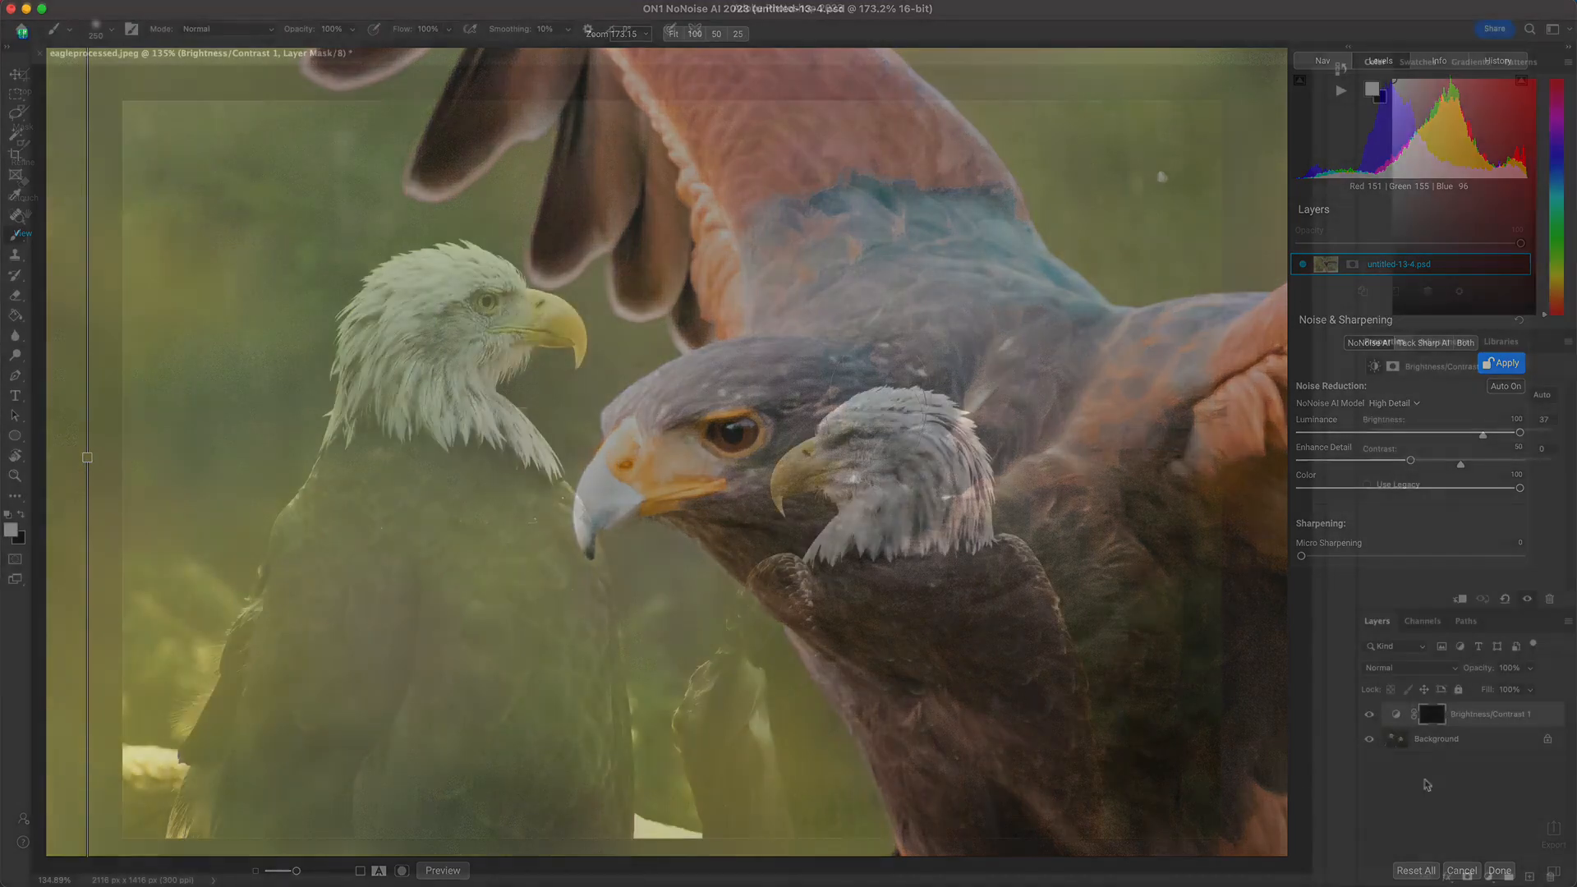
- Send the two-eagle photo from Photoshop's Layers panel to ON1 Resize AI
{"action": "left_click", "coordinate": [1500, 870]}
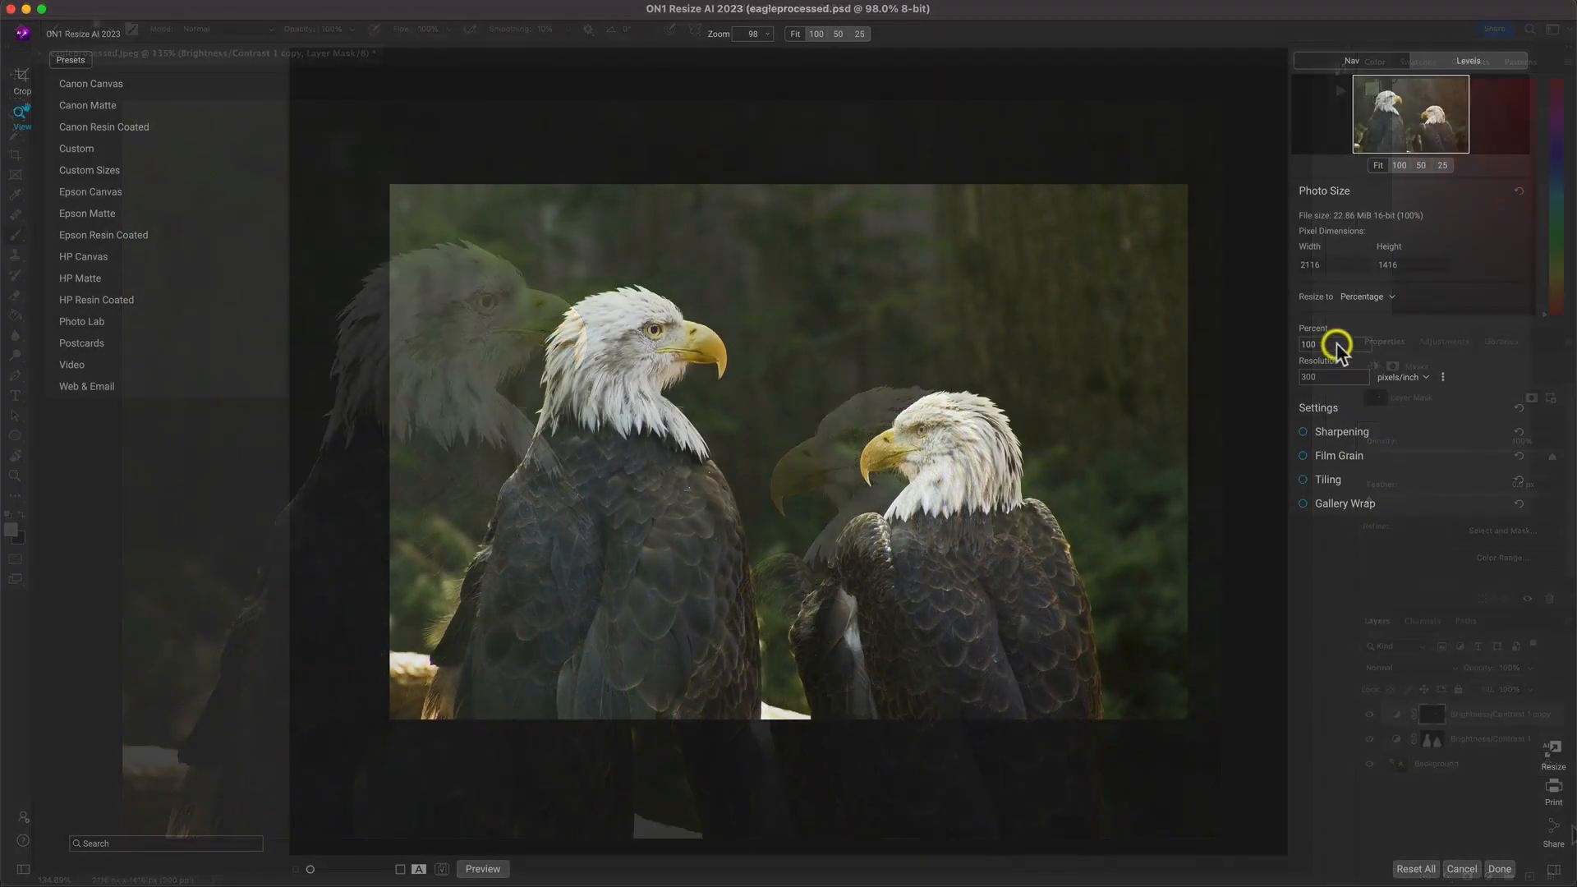
- Enter 400 percent for an 8464 × 5664 px eagle photo and zoom to 100%
{"action": "type", "text": "400"}
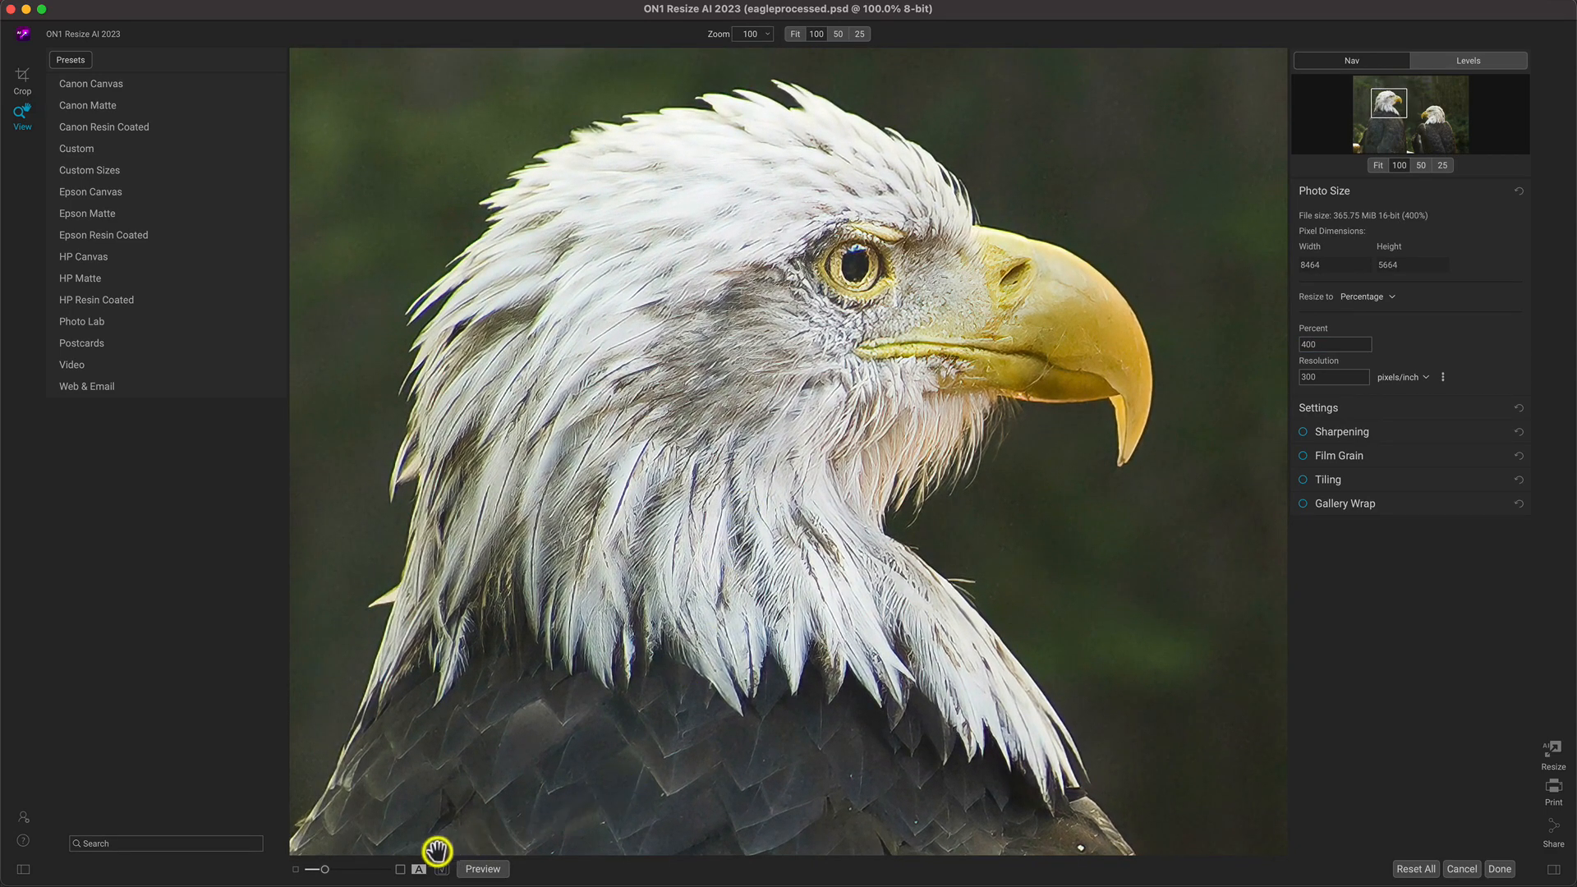
{"action": "left_click", "coordinate": [441, 869]}
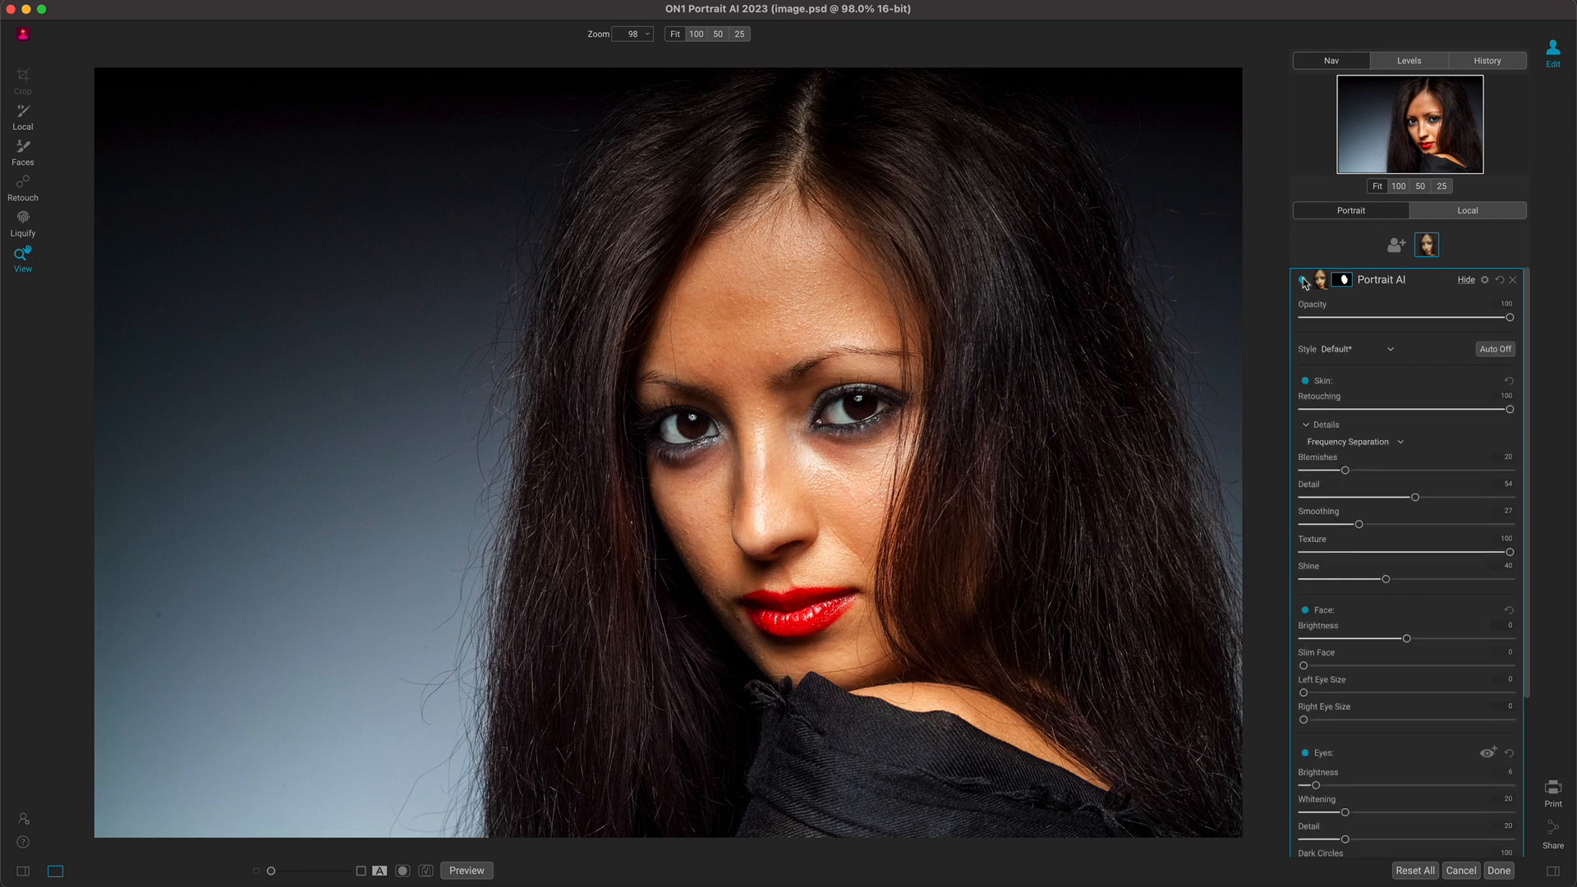
{"action": "left_click", "coordinate": [1303, 279]}
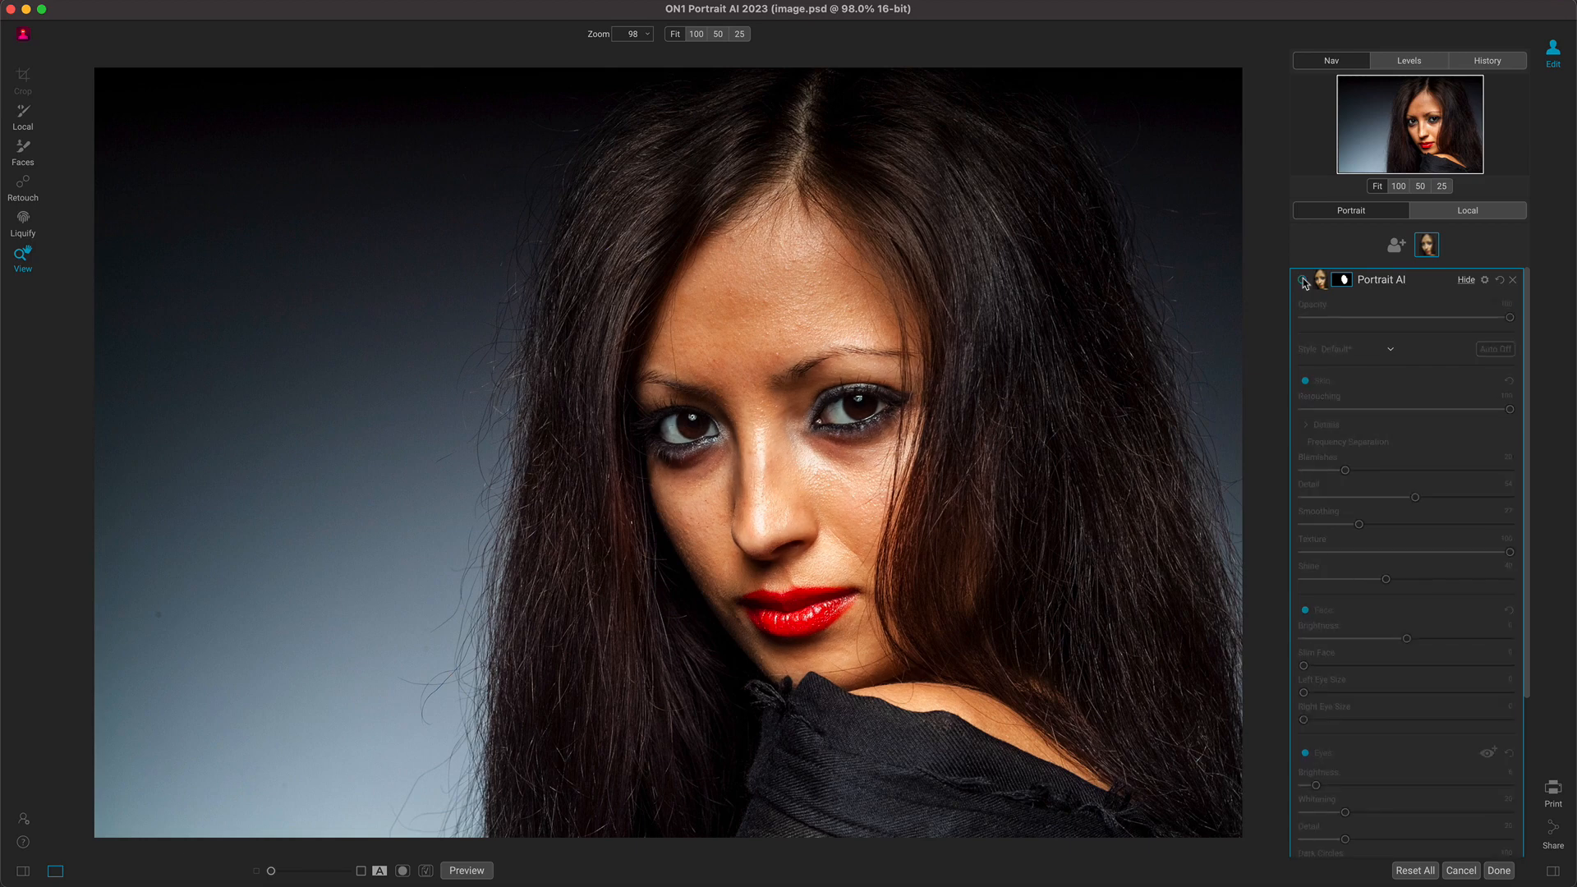
{"action": "left_click", "coordinate": [1304, 281]}
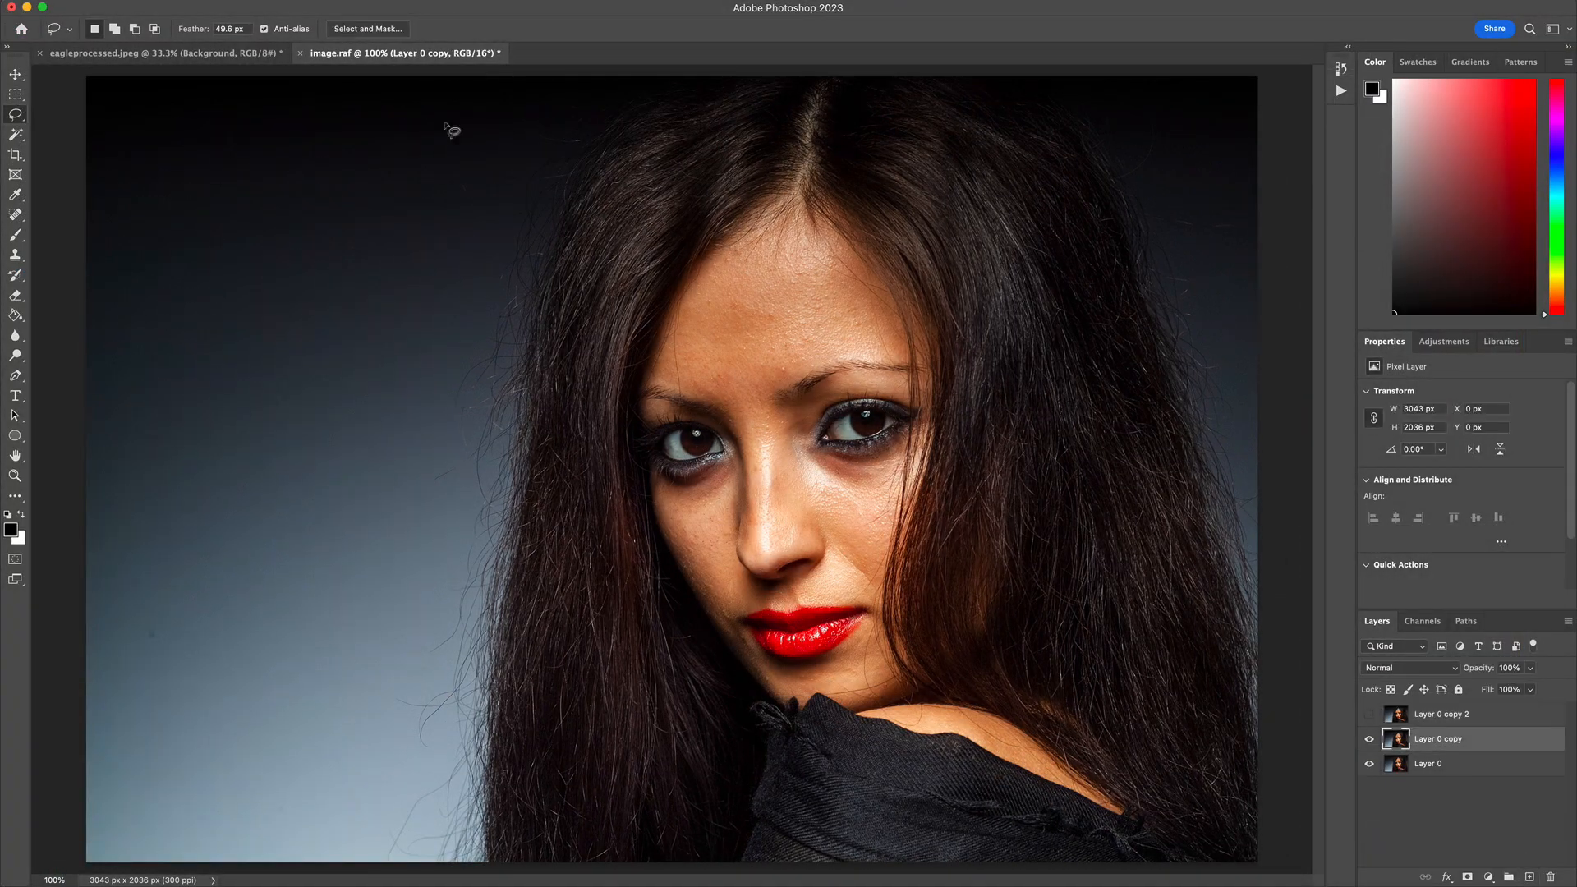
- Lasso a patch of the forehead and launch ON1 Portrait AI on the portrait
{"action": "left_click", "coordinate": [1402, 667]}
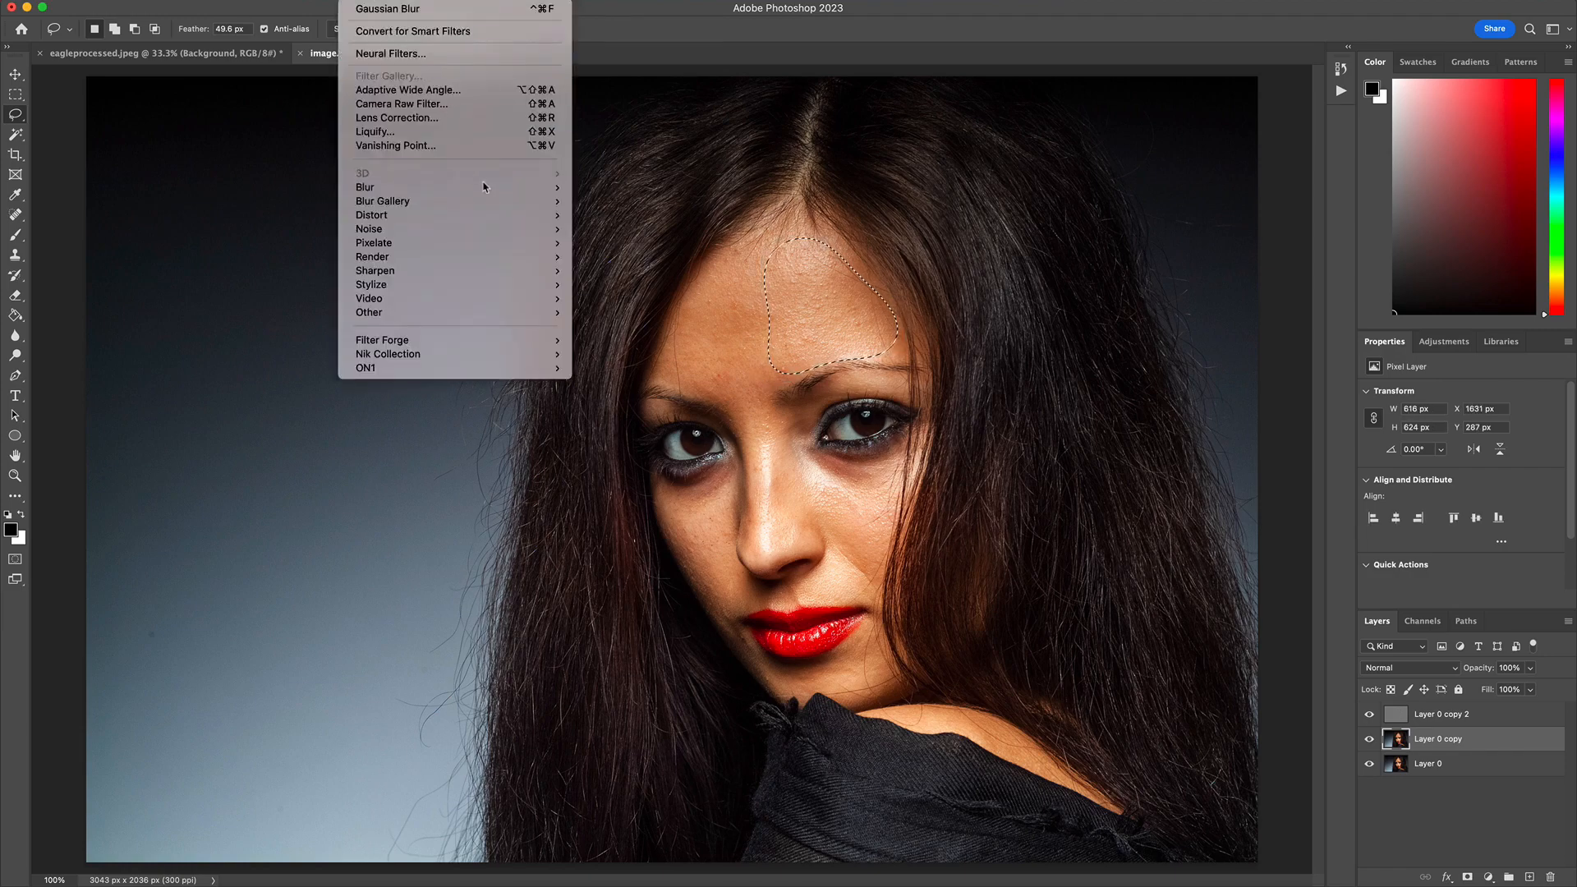
{"action": "left_click", "coordinate": [365, 368]}
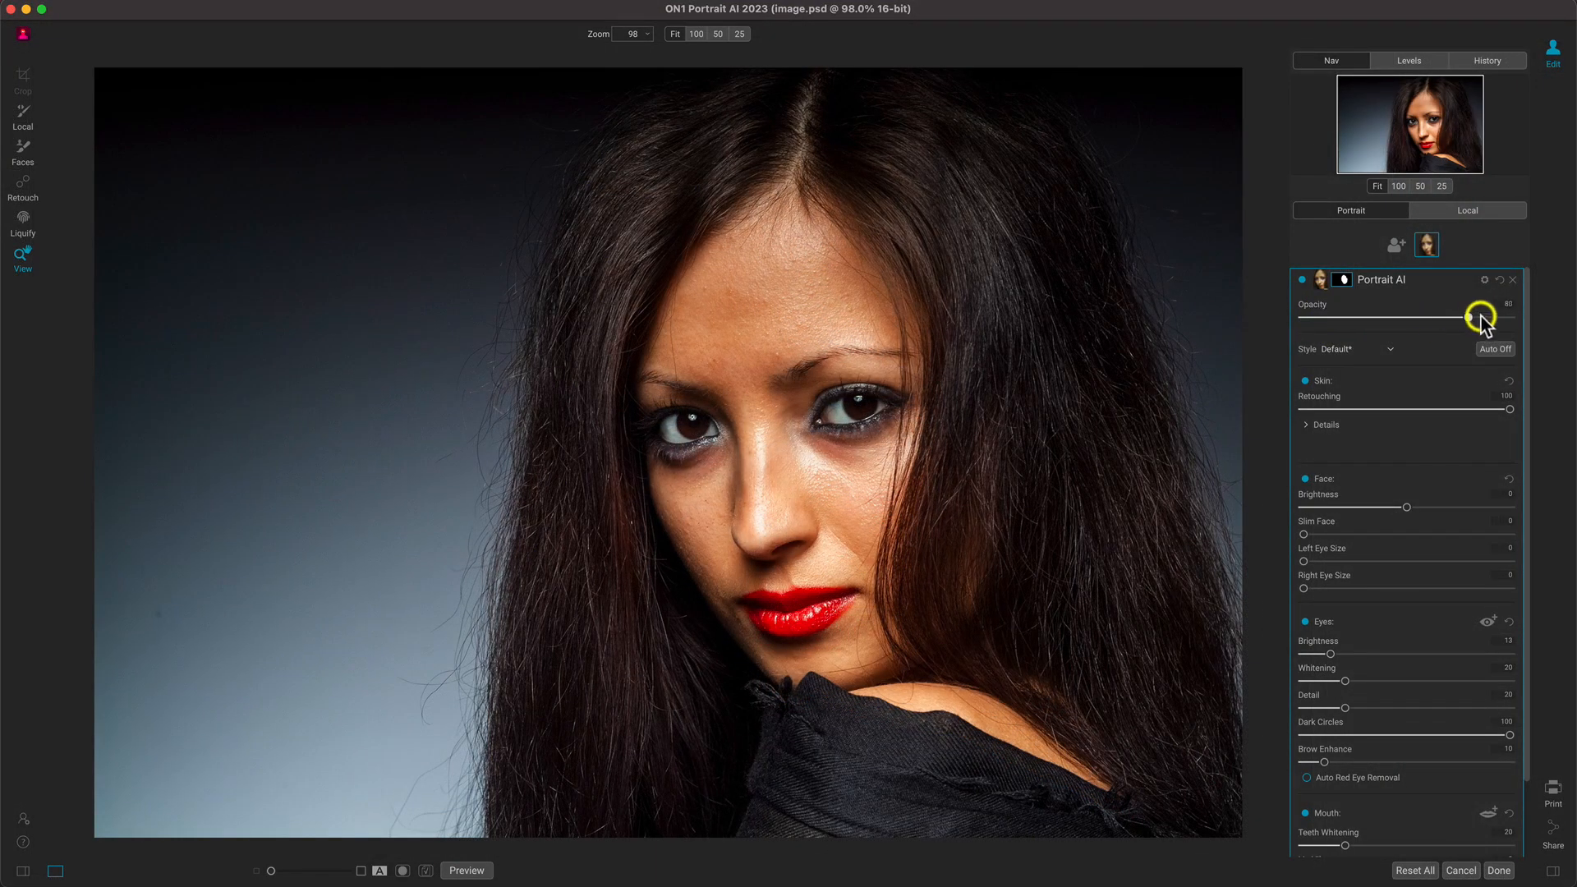
- Set retouching opacity to about 75, then compare the Portrait AI layer on and off
{"action": "left_click_drag", "start_coordinate": [1489, 317], "coordinate": [1357, 317]}
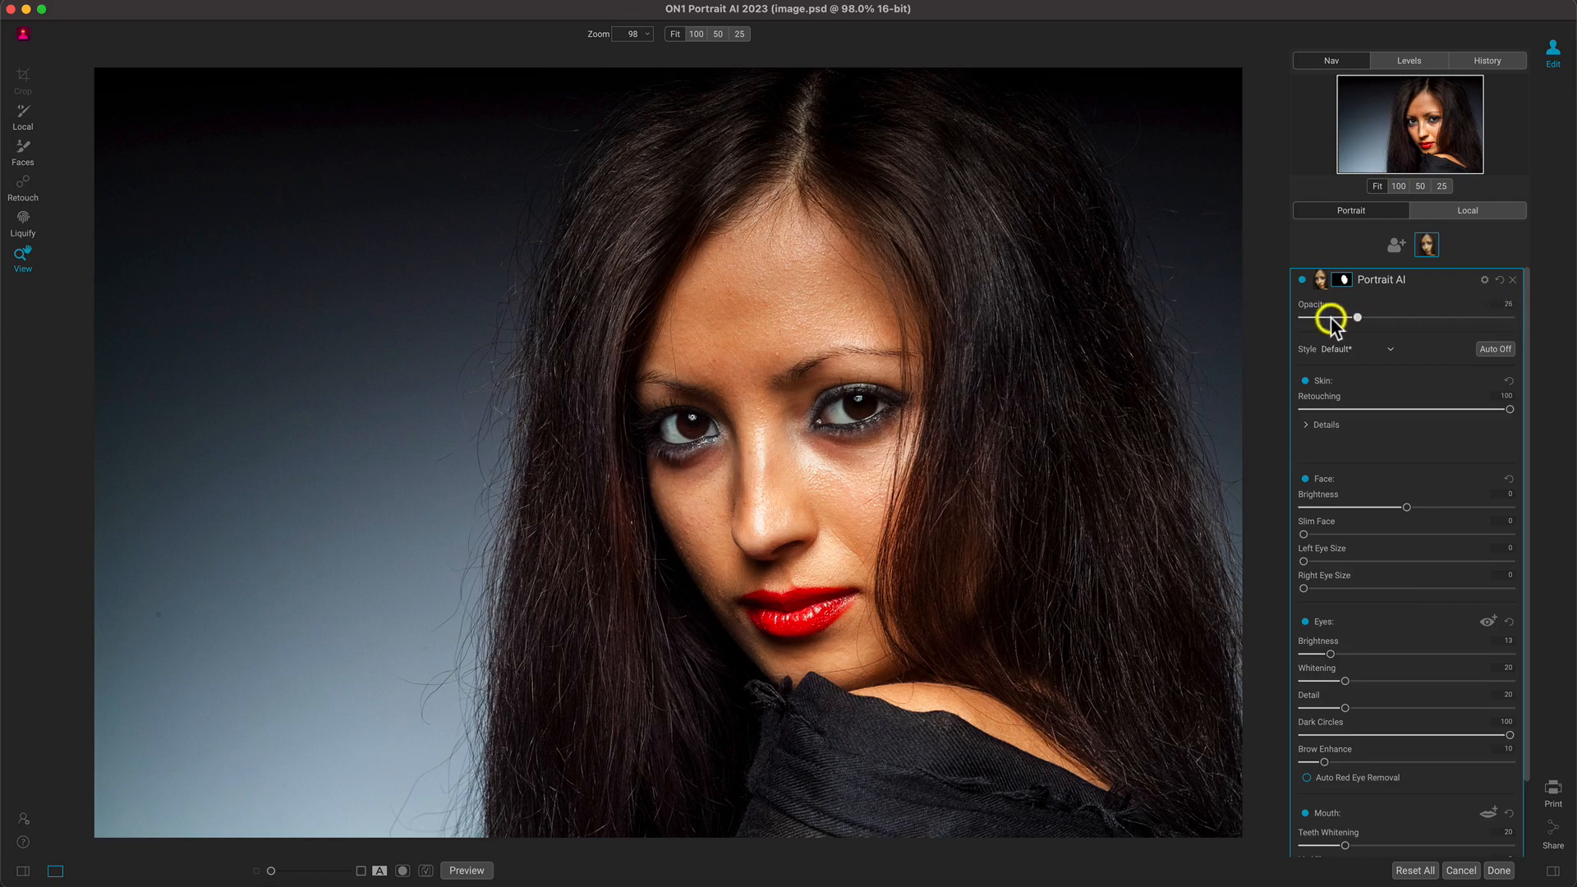
{"action": "left_click_drag", "start_coordinate": [1357, 317], "coordinate": [1424, 317]}
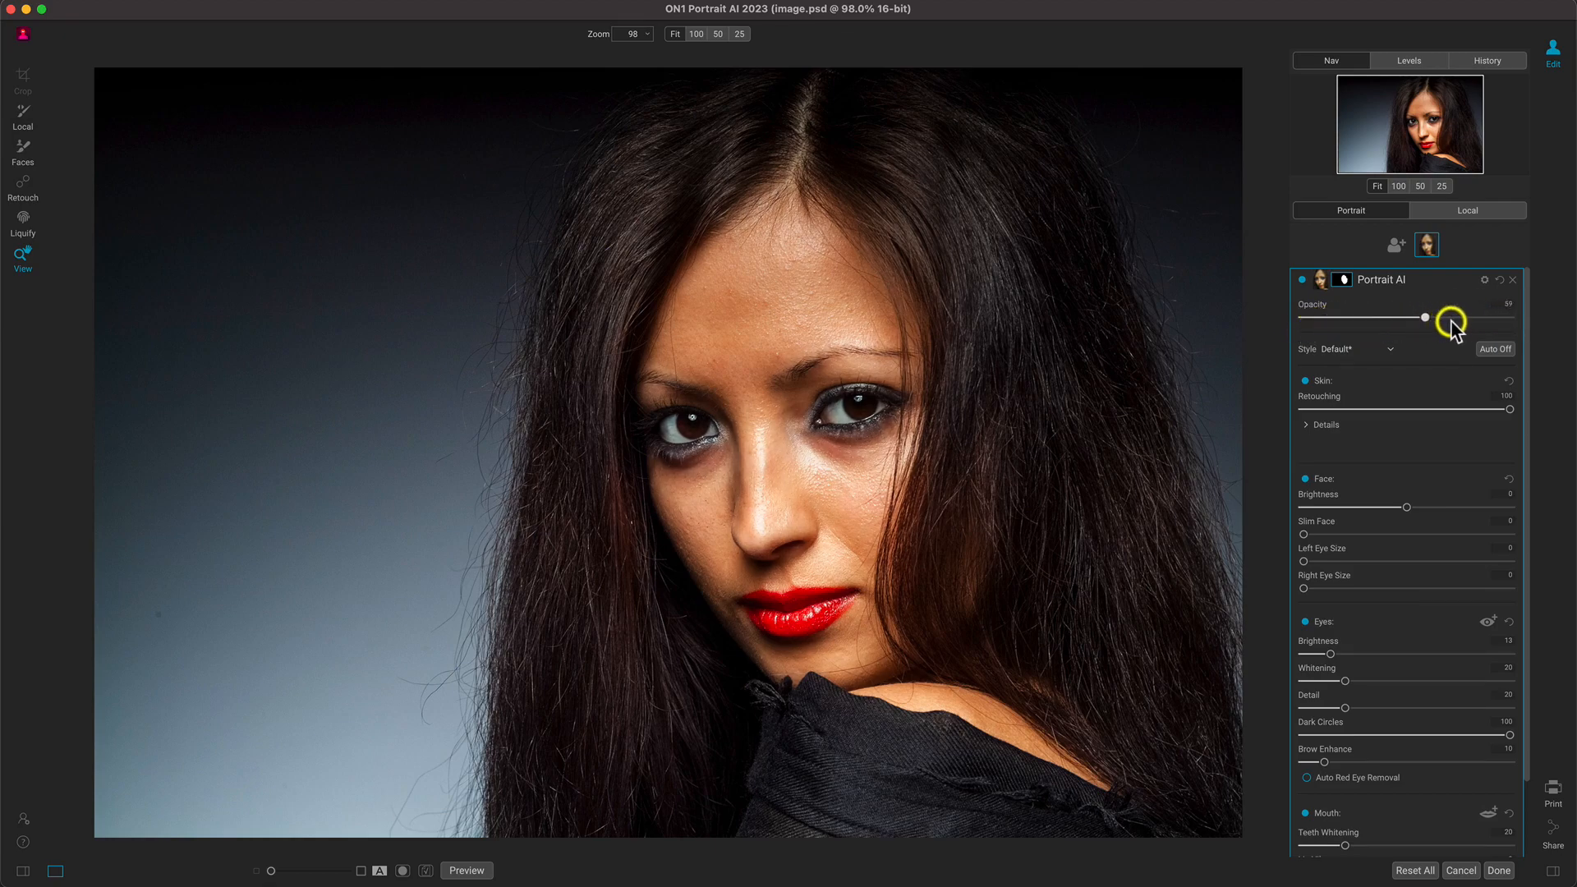
{"action": "left_click_drag", "start_coordinate": [1424, 318], "coordinate": [1452, 318]}
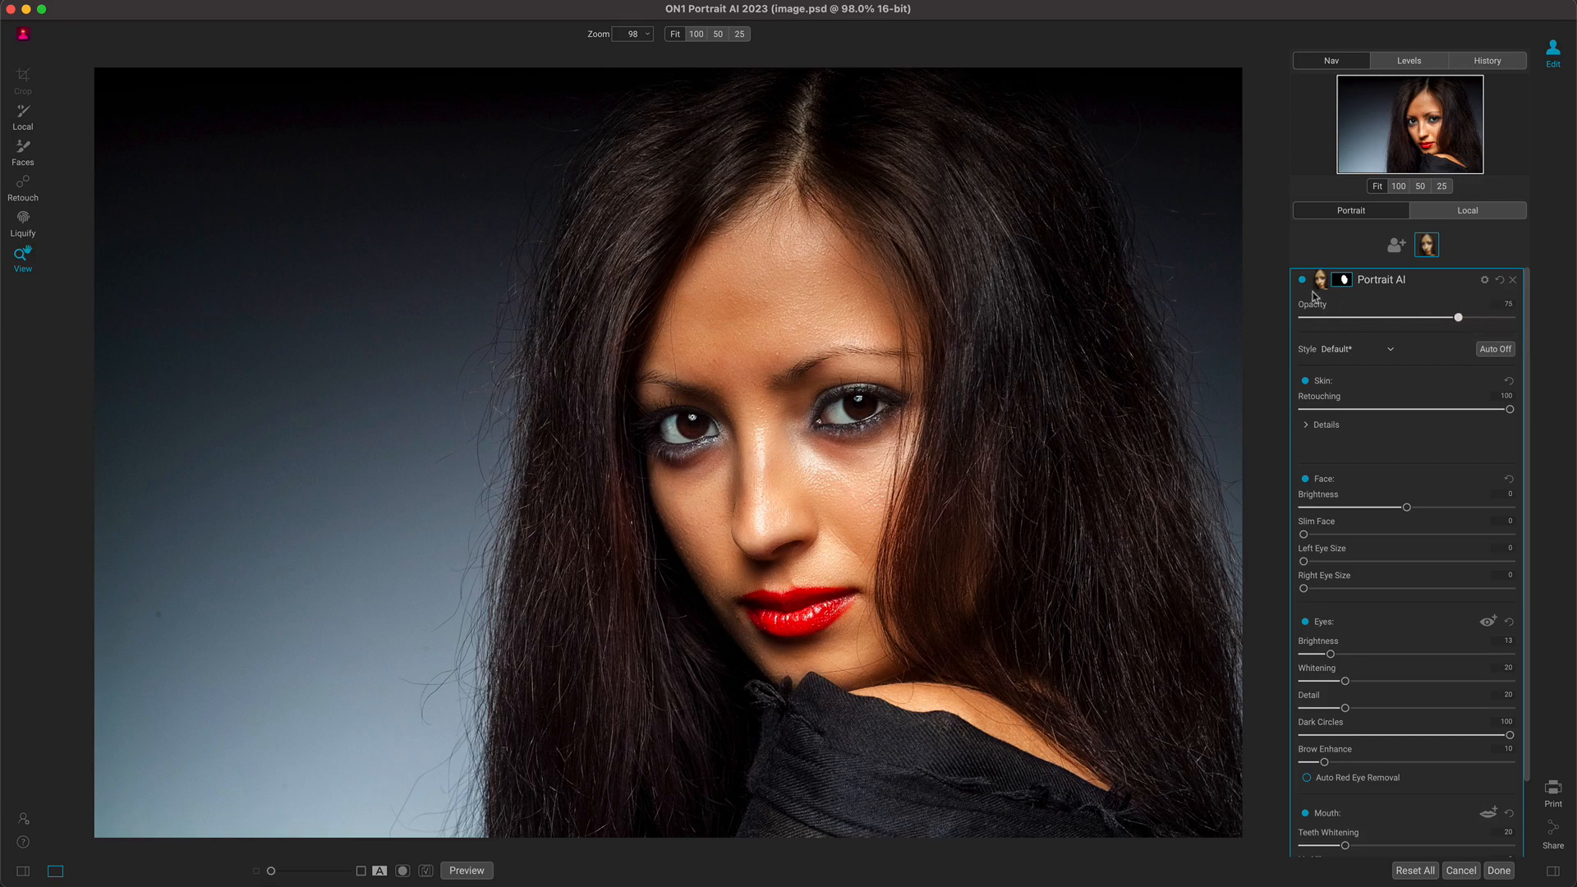
{"action": "left_click", "coordinate": [1304, 279]}
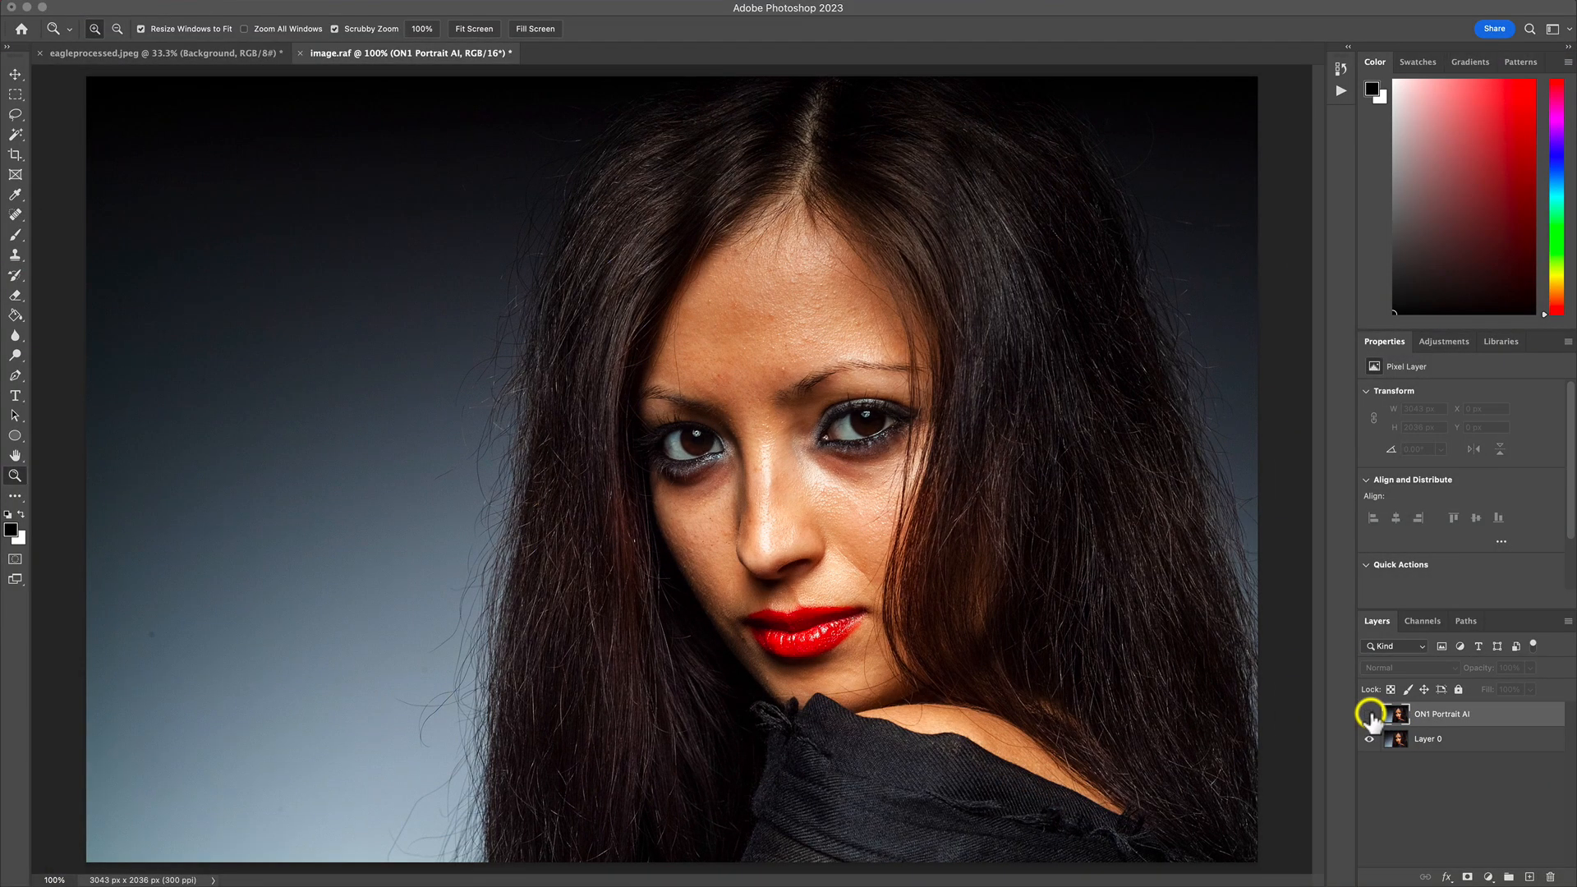
{"action": "left_click", "coordinate": [1370, 714]}
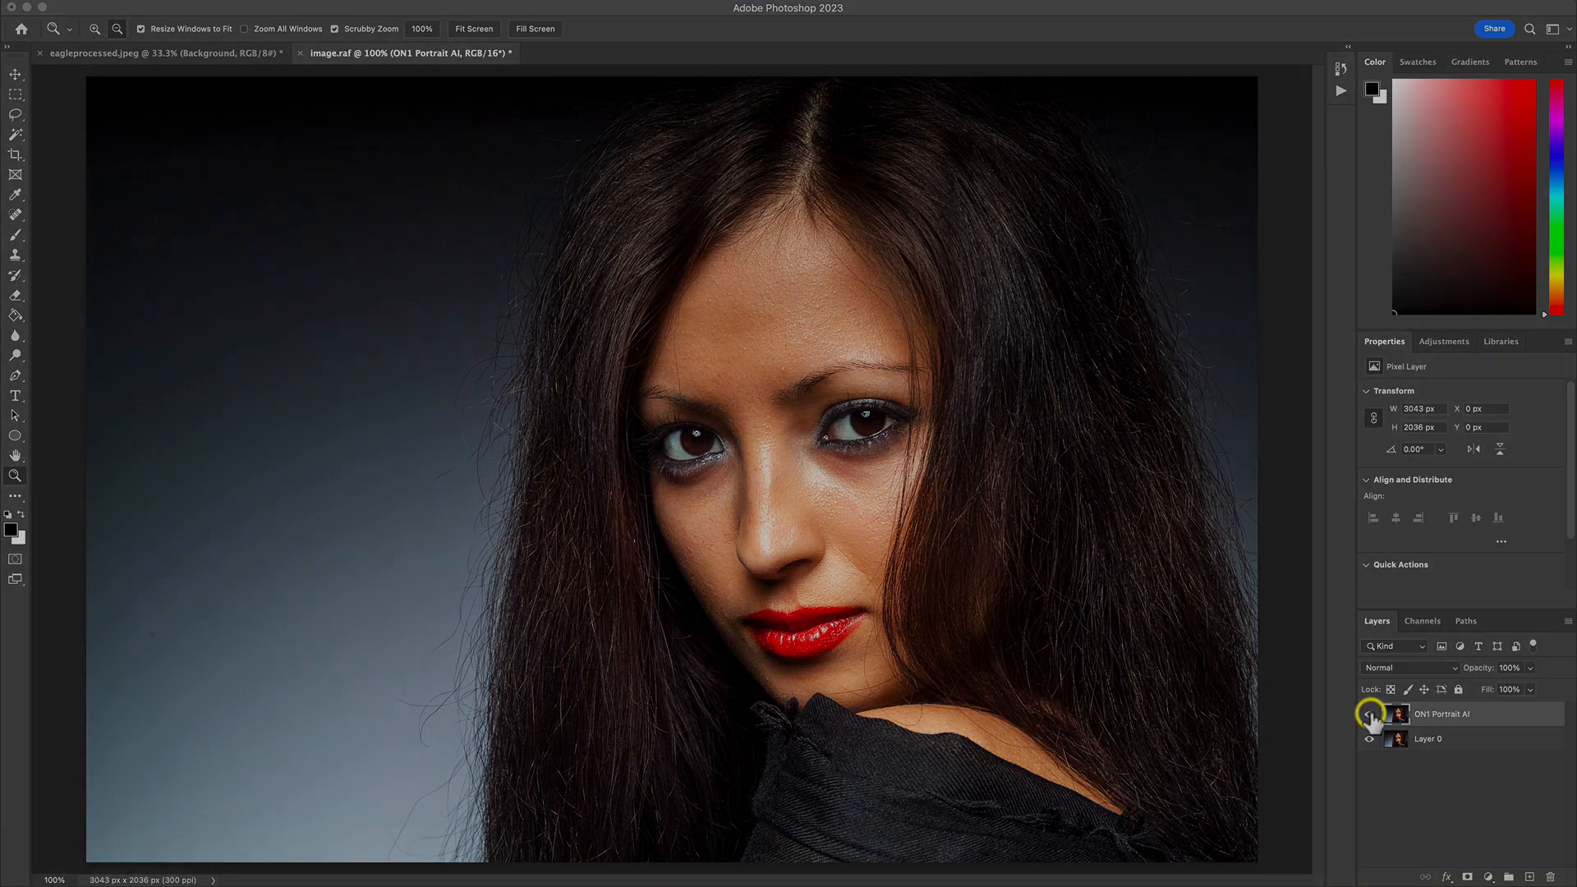